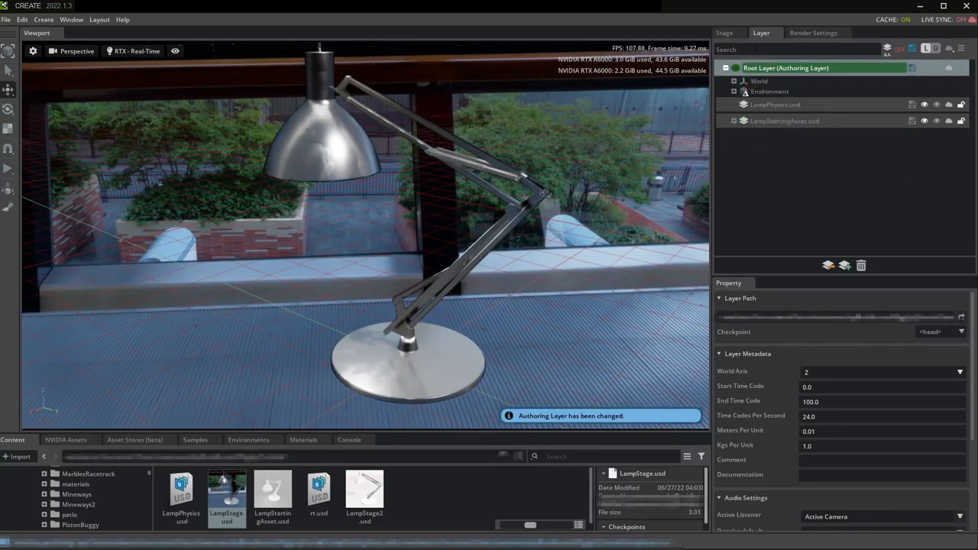
# Add a Physics Scene and a Ground Plane to the lamp stage from the Create menu
pyautogui.click(43, 18)
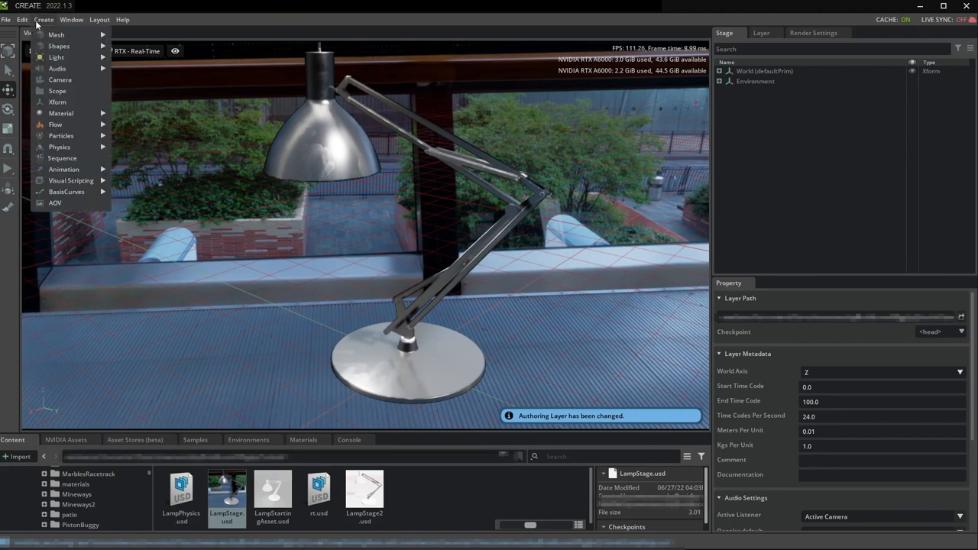
pyautogui.click(140, 149)
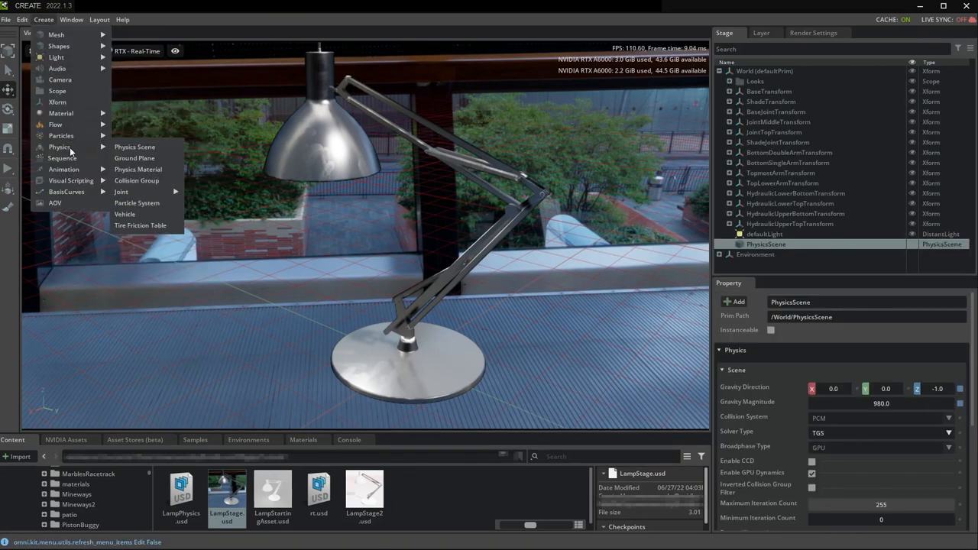
pyautogui.click(135, 158)
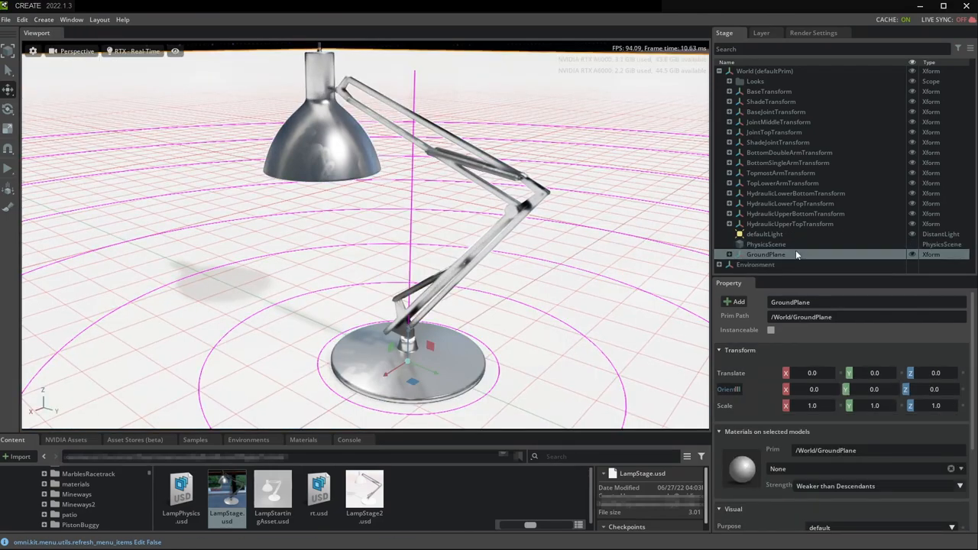
pyautogui.click(767, 244)
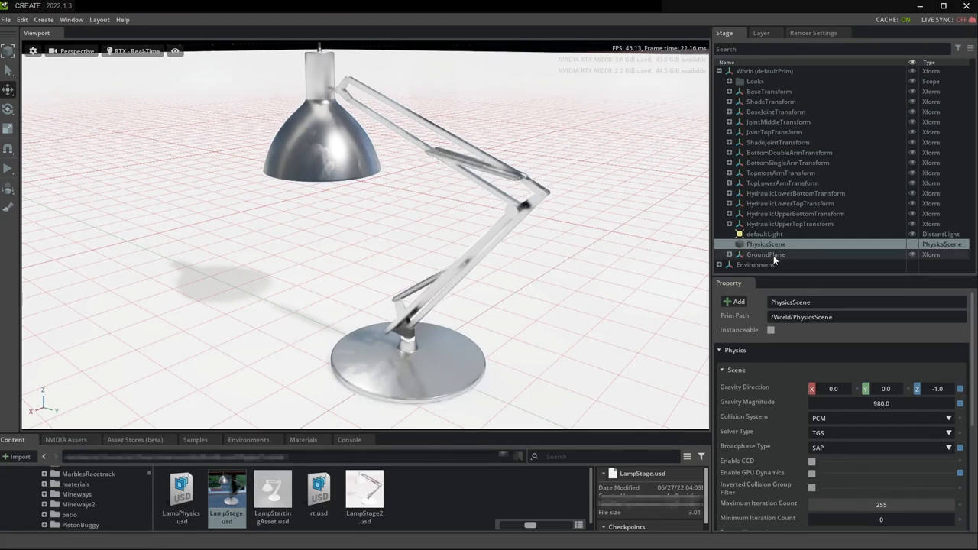
# Set the GroundPlane's Kind to component, then review the Physics Scene properties
pyautogui.click(766, 254)
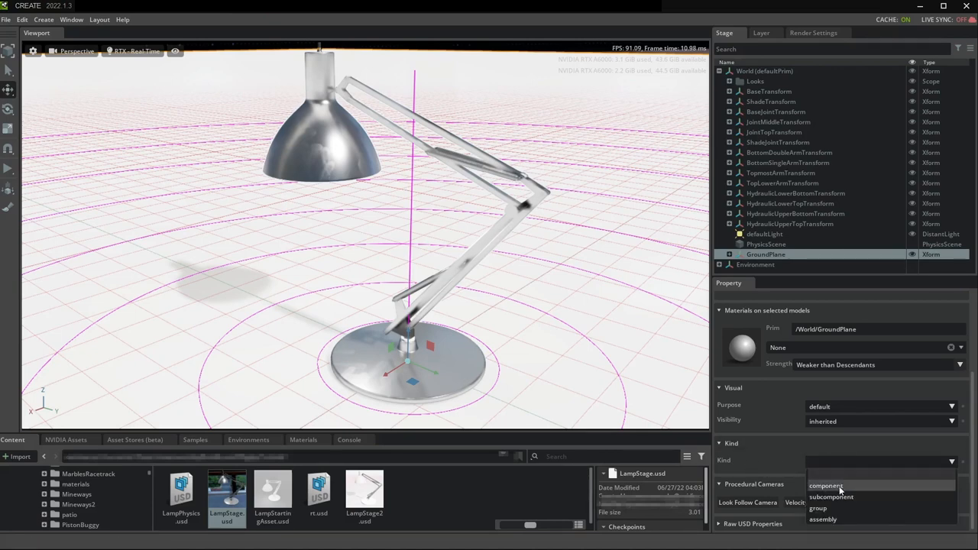
pyautogui.click(825, 486)
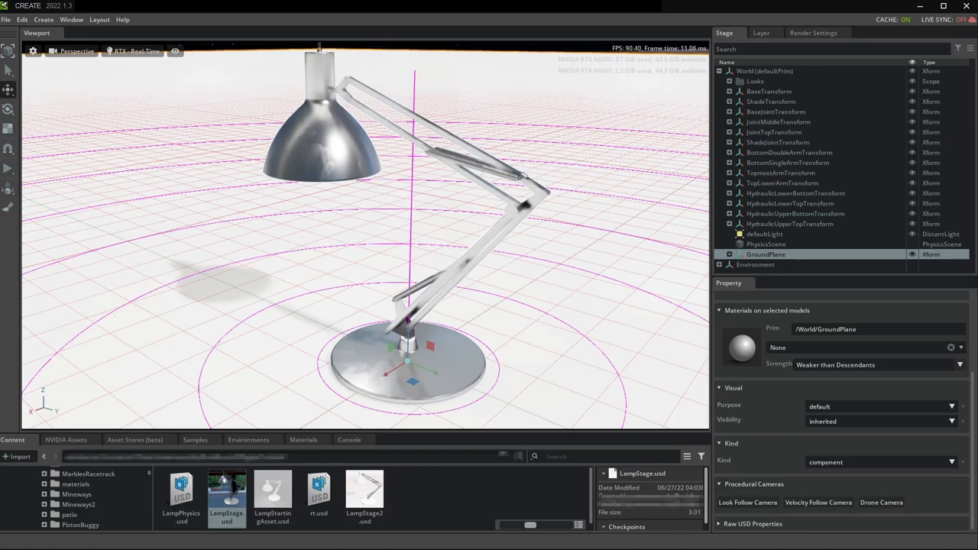
pyautogui.click(767, 245)
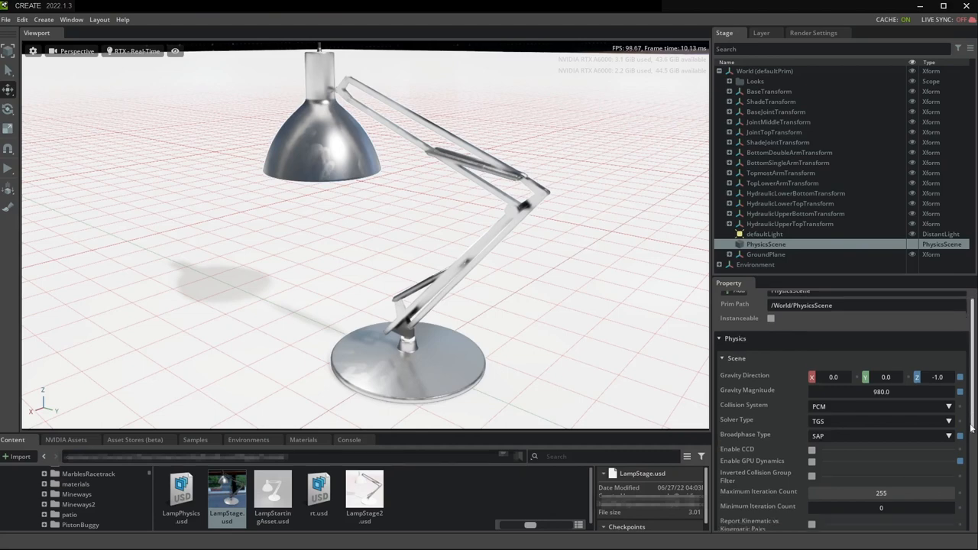
pyautogui.scroll(-3)
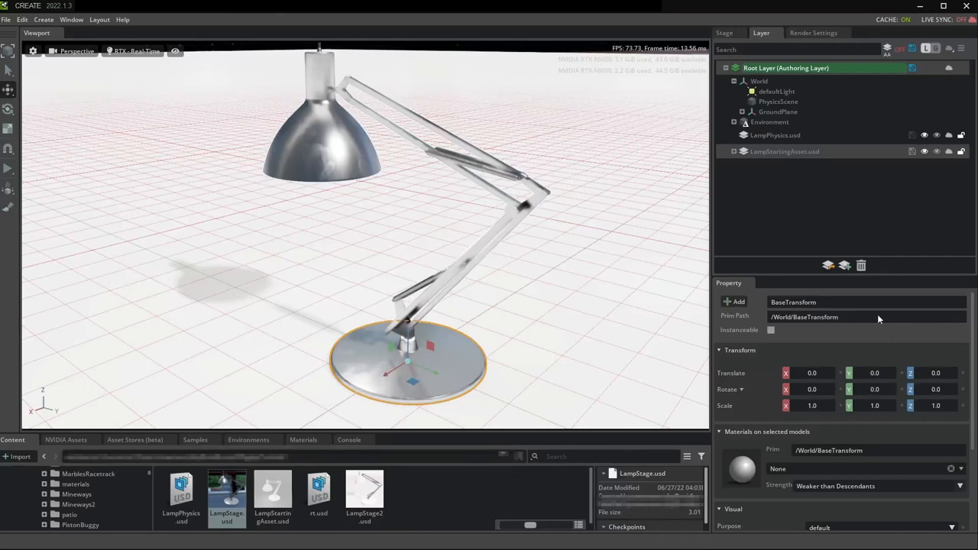
# Make LampPhysics.usd the authoring layer and return to the Stage hierarchy
pyautogui.rightClick(775, 134)
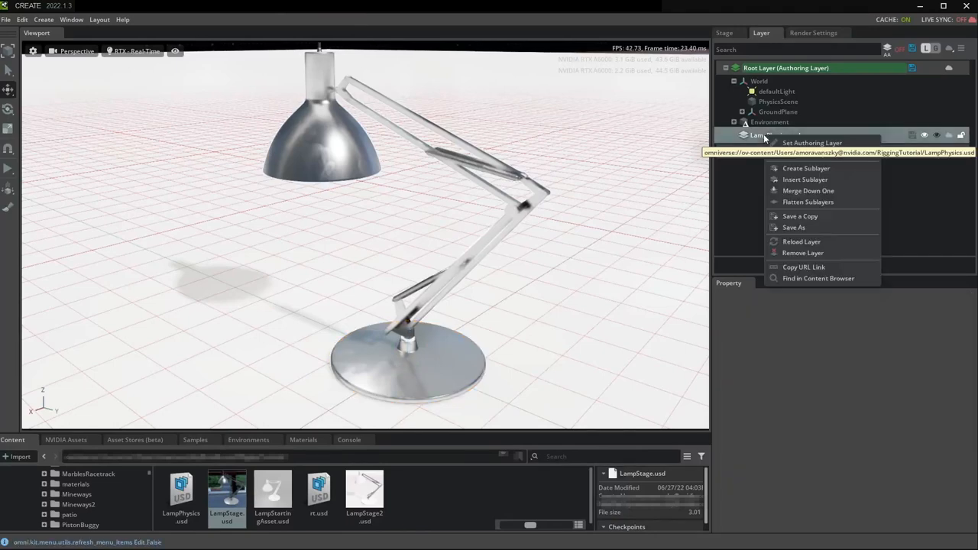
pyautogui.click(811, 143)
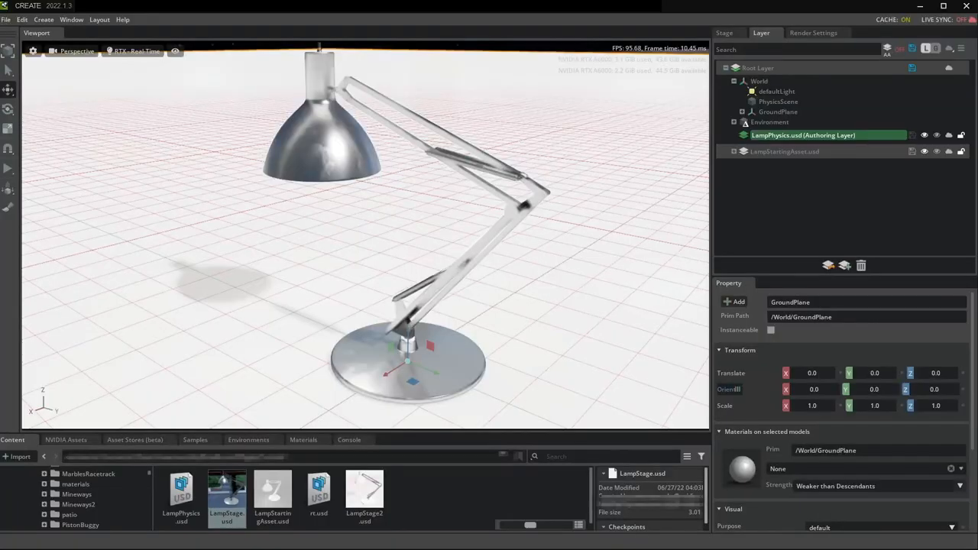
pyautogui.click(725, 32)
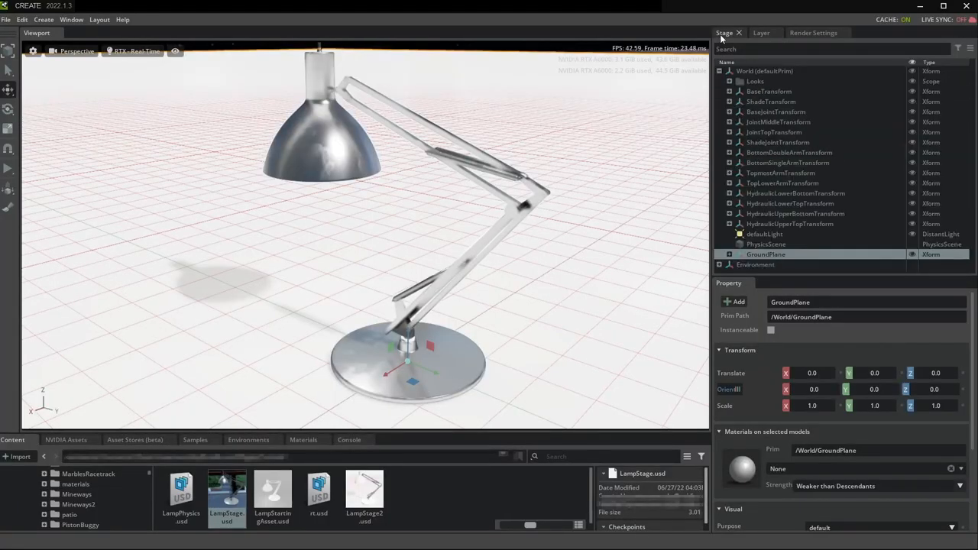
# Apply the Colliders Preset to the lamp's BaseTransform
pyautogui.click(410, 359)
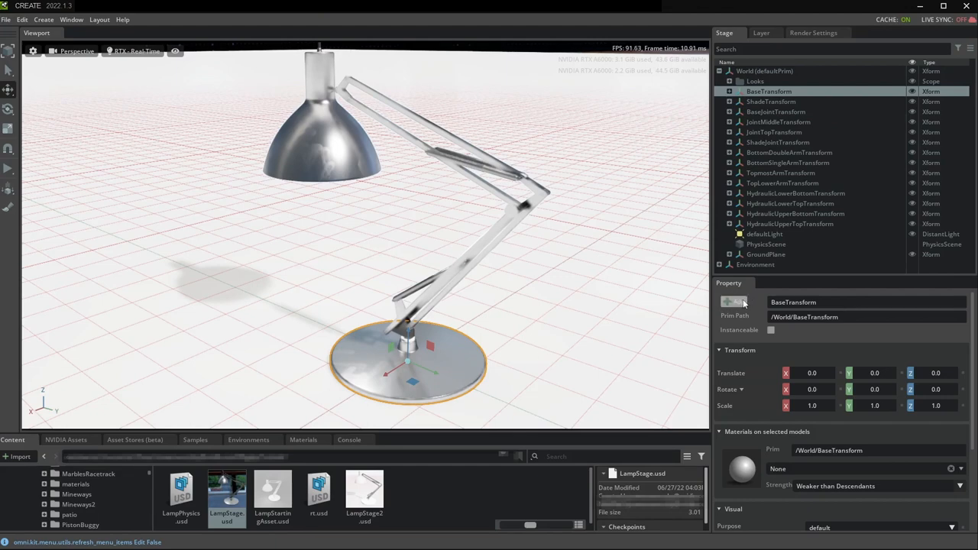
pyautogui.click(735, 303)
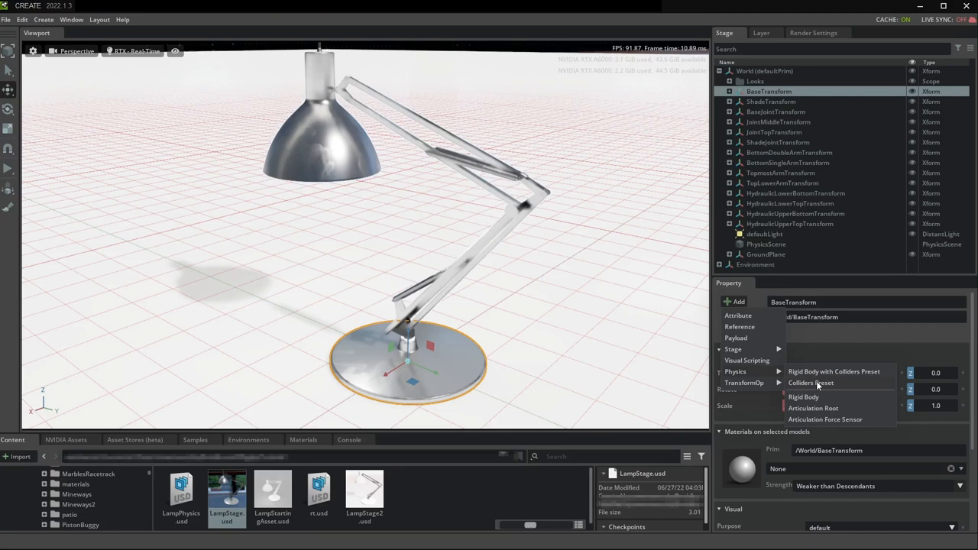
pyautogui.click(211, 110)
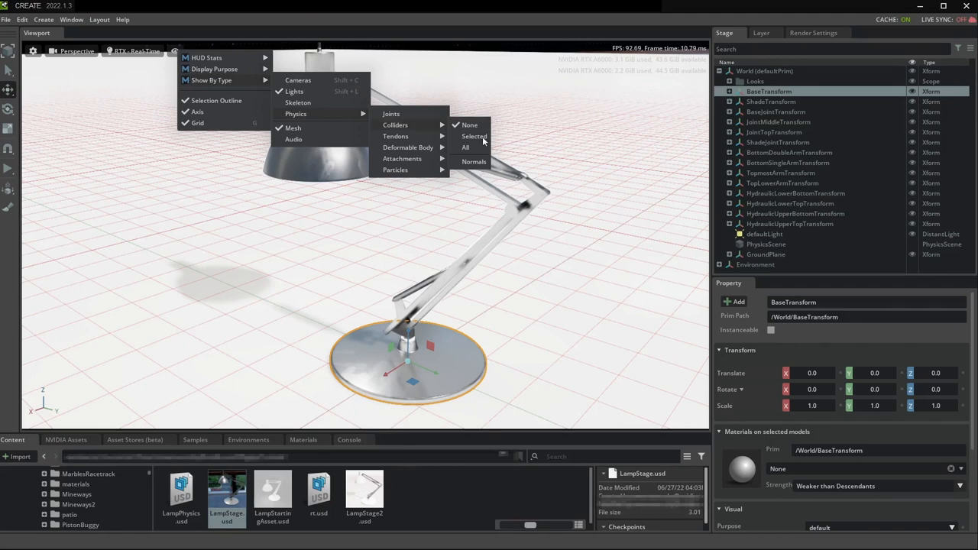
# Show colliders for the selected object with normals, and reselect the base to view them
pyautogui.click(474, 136)
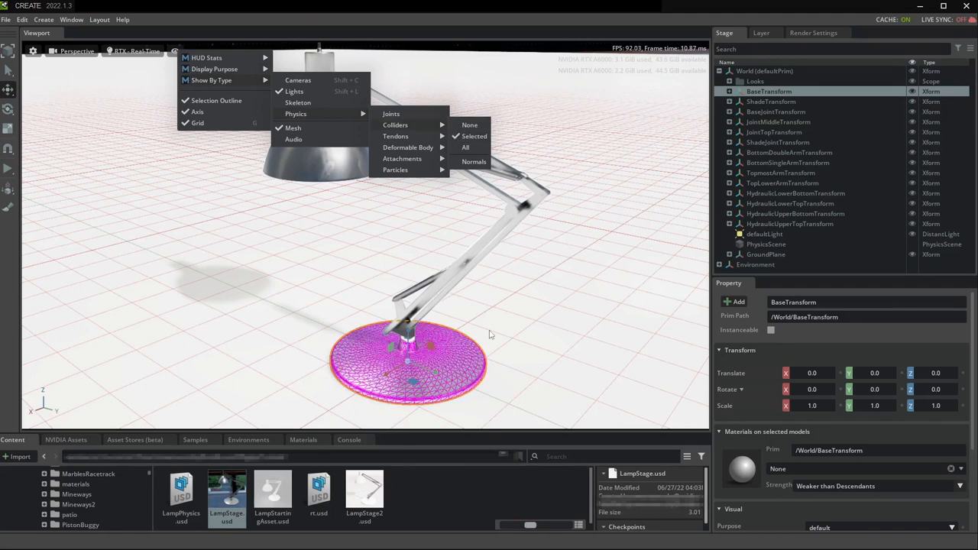
pyautogui.click(21, 18)
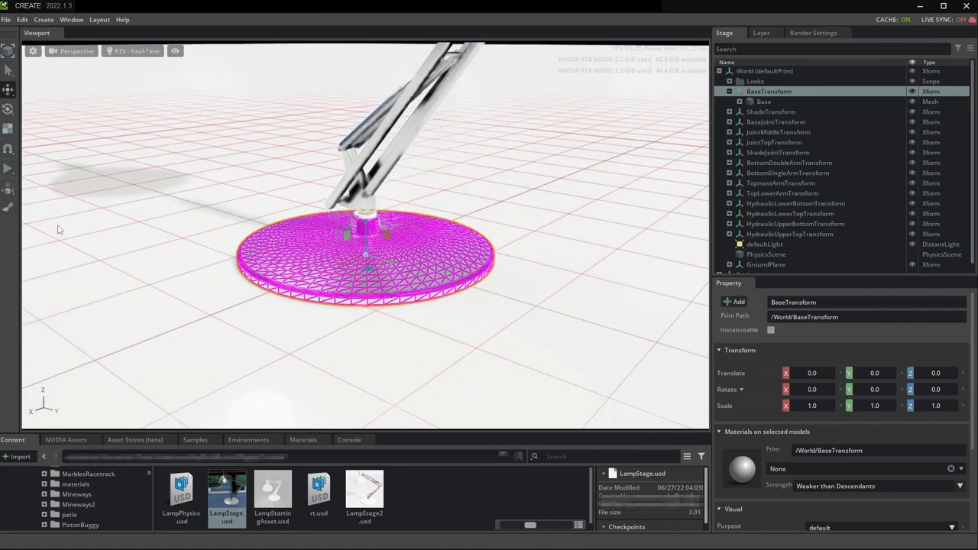
pyautogui.click(175, 50)
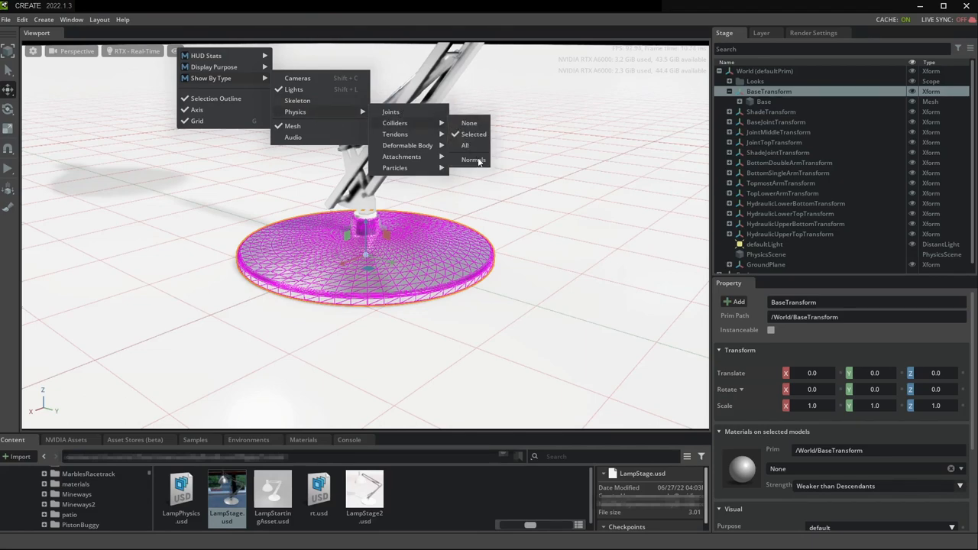
pyautogui.click(473, 158)
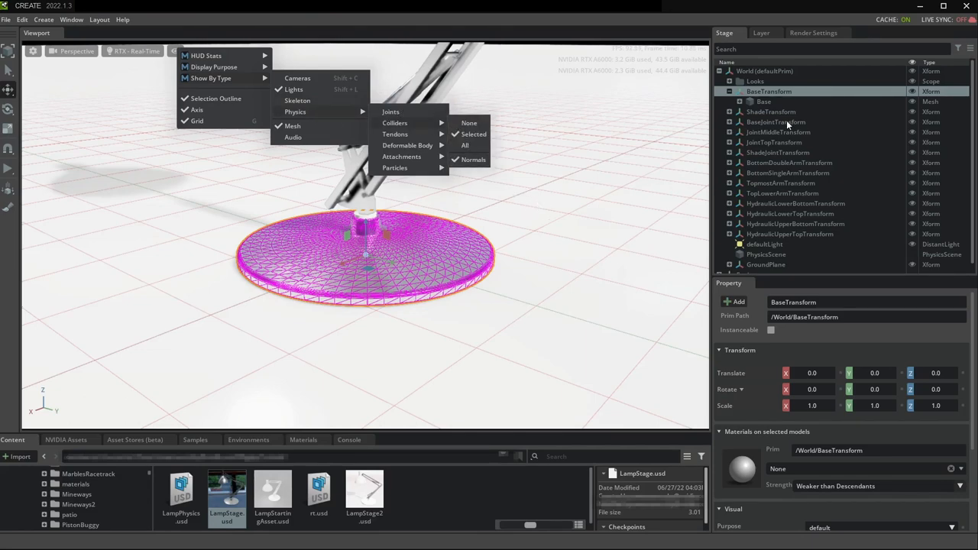
pyautogui.click(770, 112)
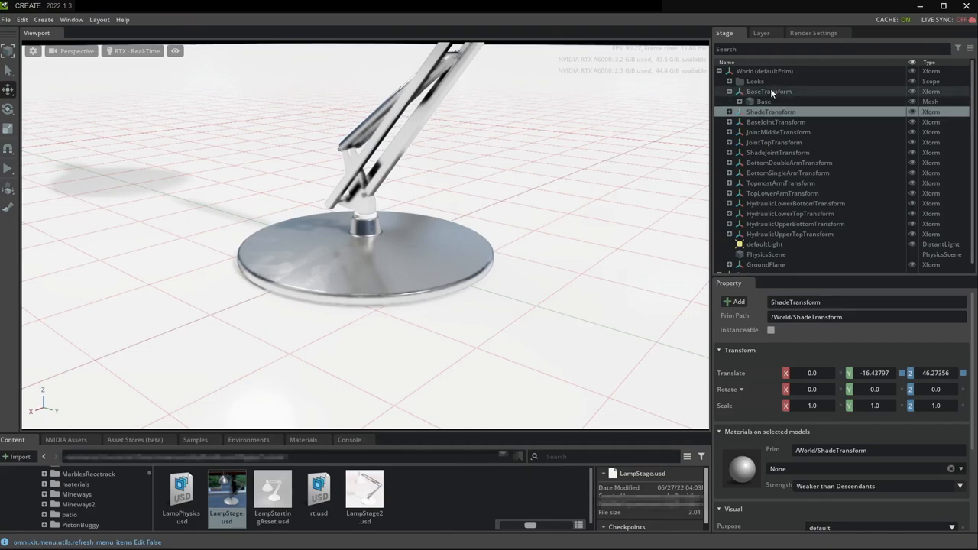
pyautogui.click(770, 92)
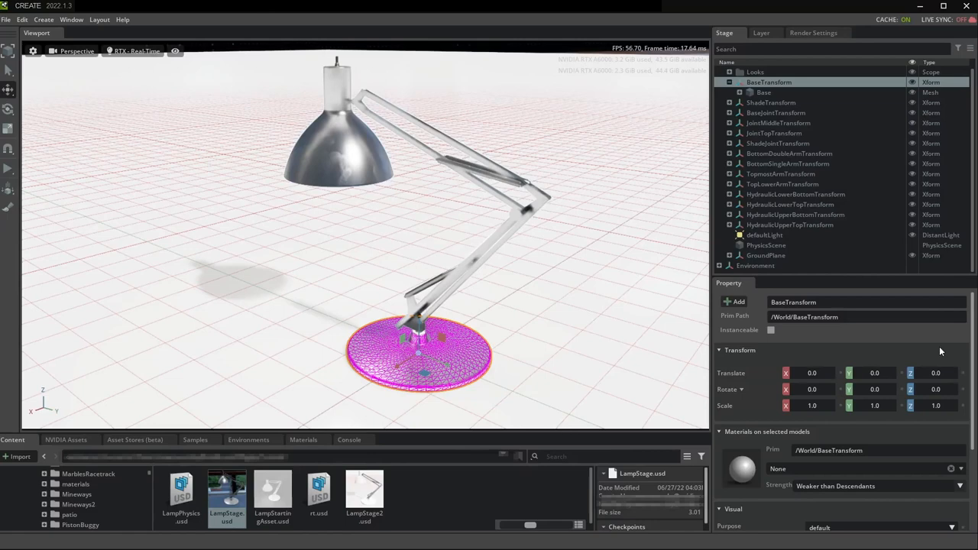
# Select the remaining lamp transforms and apply the Colliders Preset to all of them
pyautogui.click(770, 102)
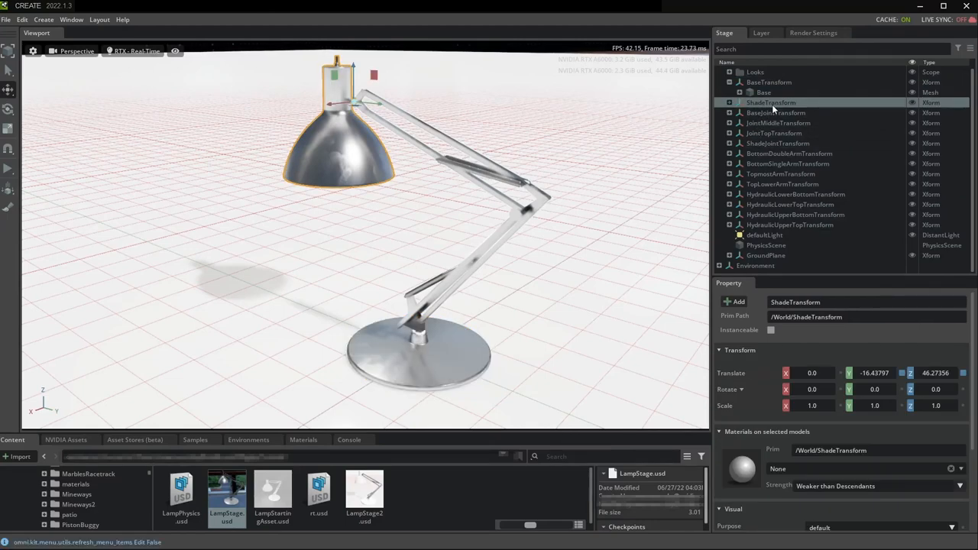
pyautogui.click(777, 114)
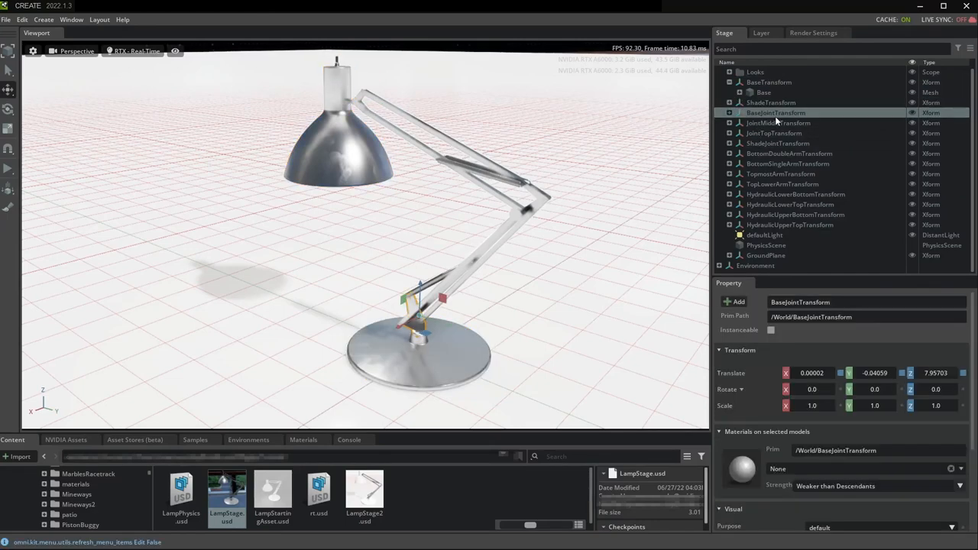
pyautogui.click(770, 102)
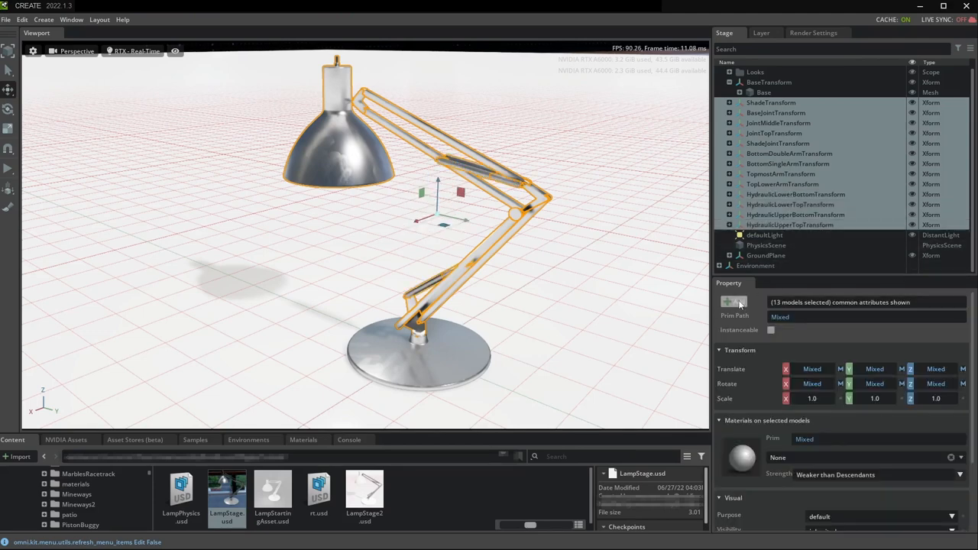
pyautogui.click(734, 301)
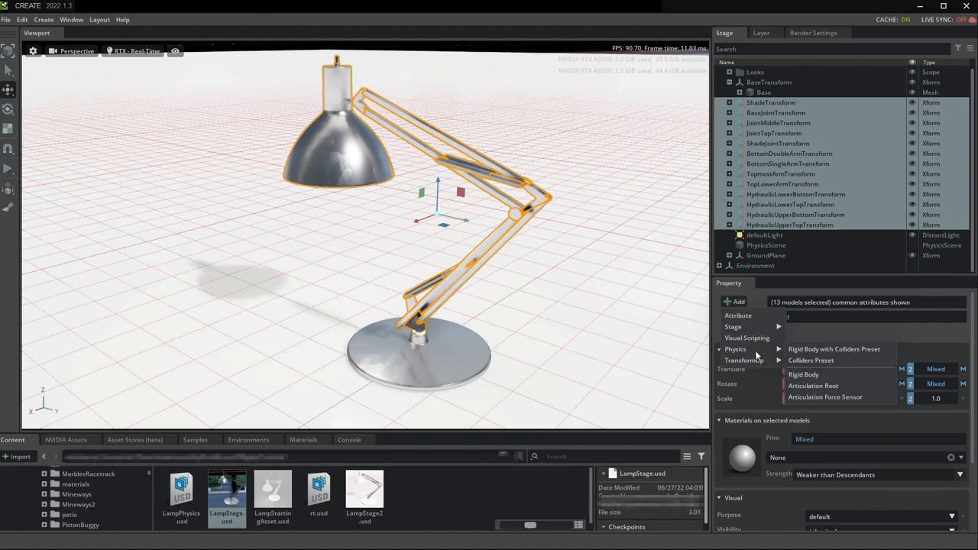
pyautogui.moveTo(850, 355)
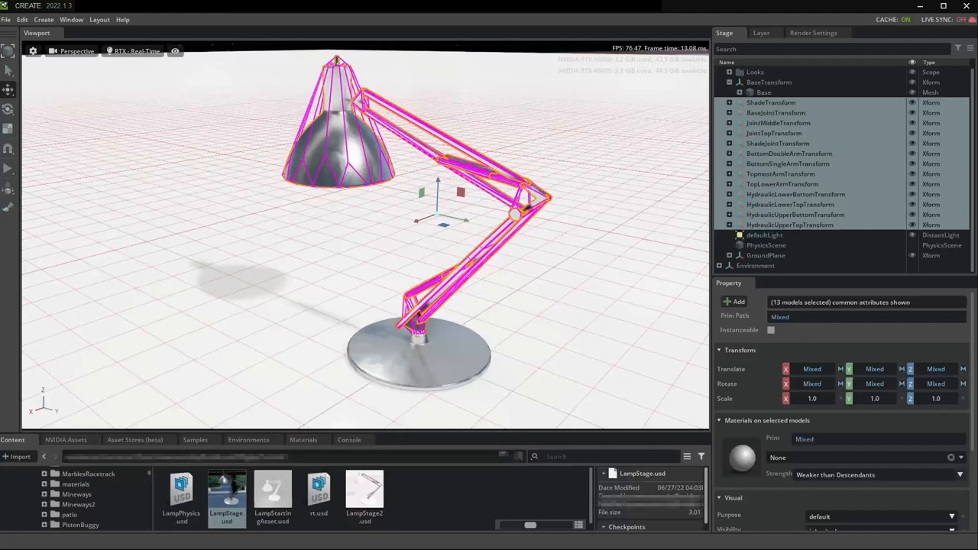
pyautogui.moveTo(7, 168)
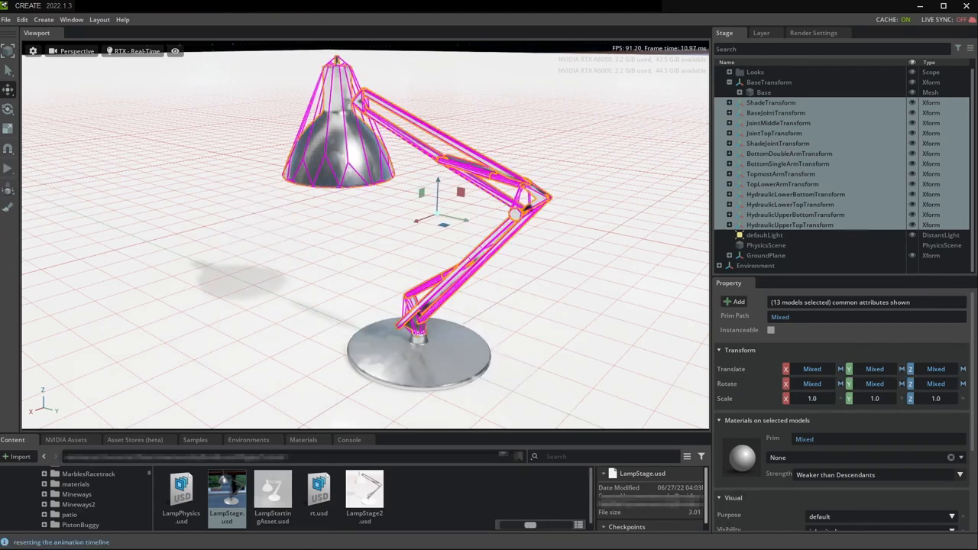
# Enable Simulation Debug Visualization with Contact Point drawing in the Physics Debug panel
pyautogui.click(70, 18)
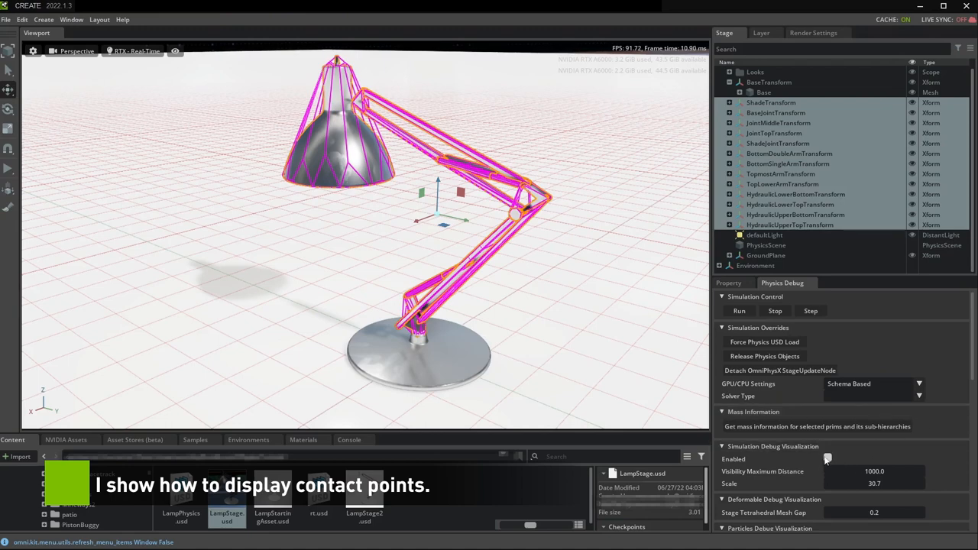
pyautogui.click(827, 458)
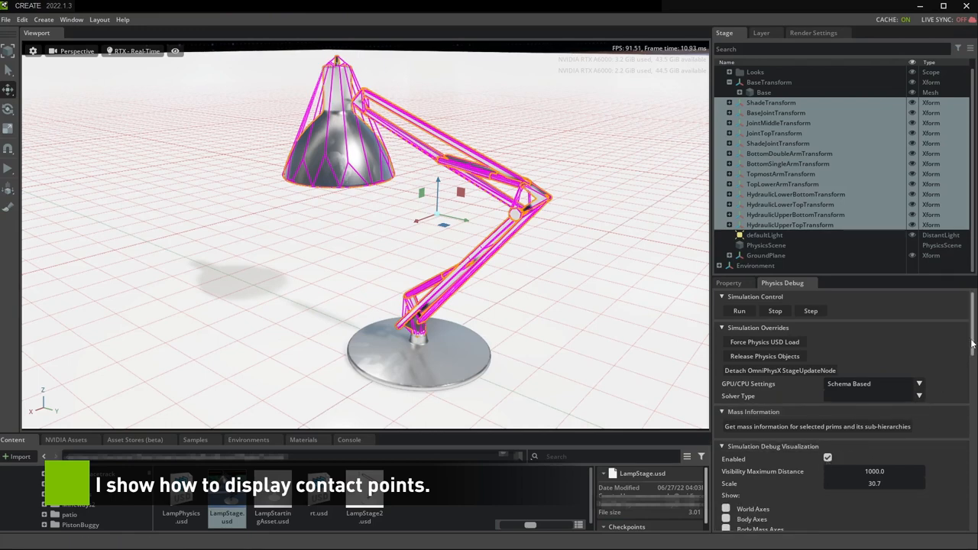
pyautogui.scroll(-3)
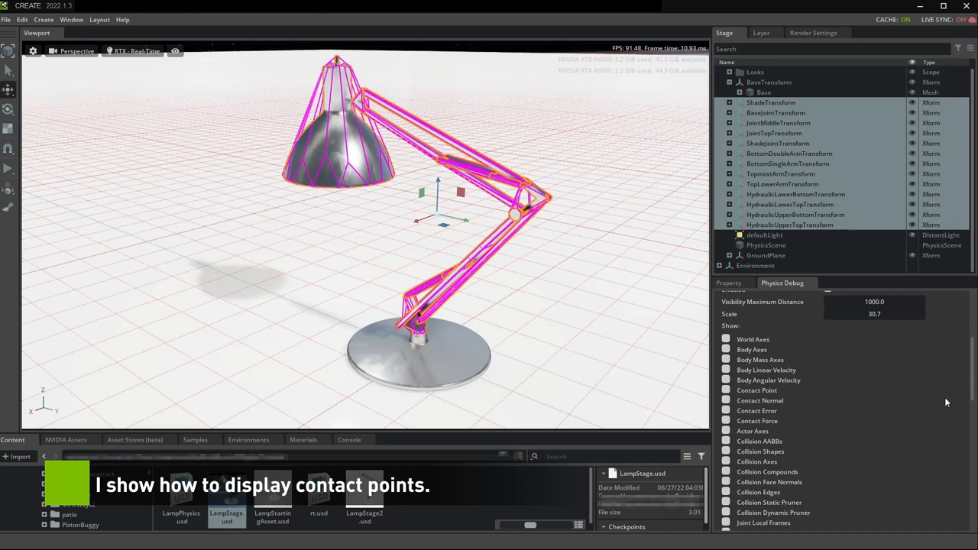
pyautogui.click(724, 391)
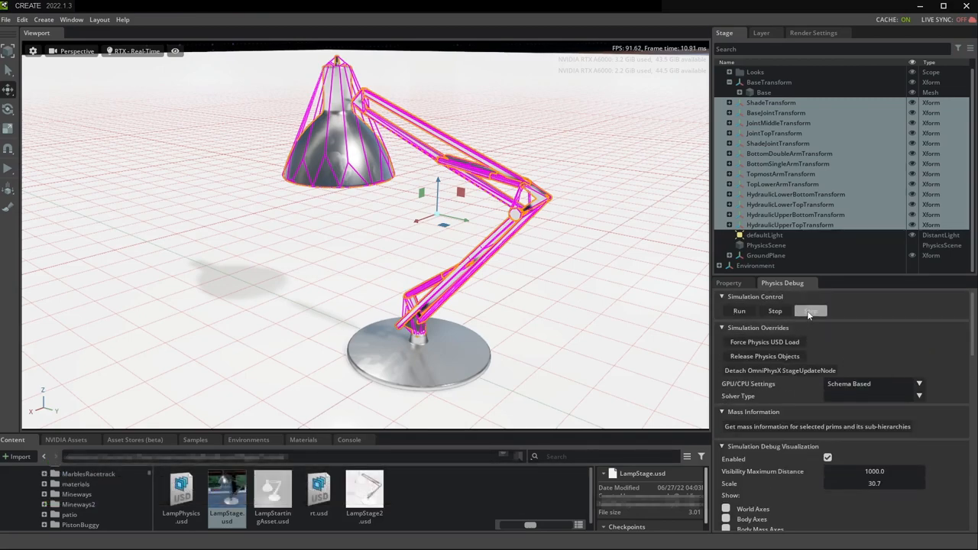
# Step the simulation three times to reveal contact points on the lamp, then stop it
pyautogui.click(740, 312)
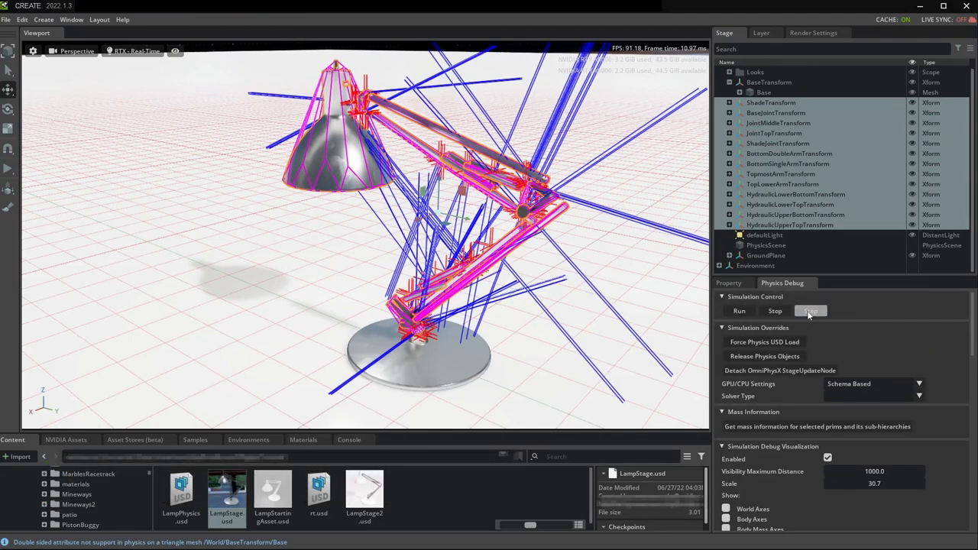
pyautogui.click(809, 312)
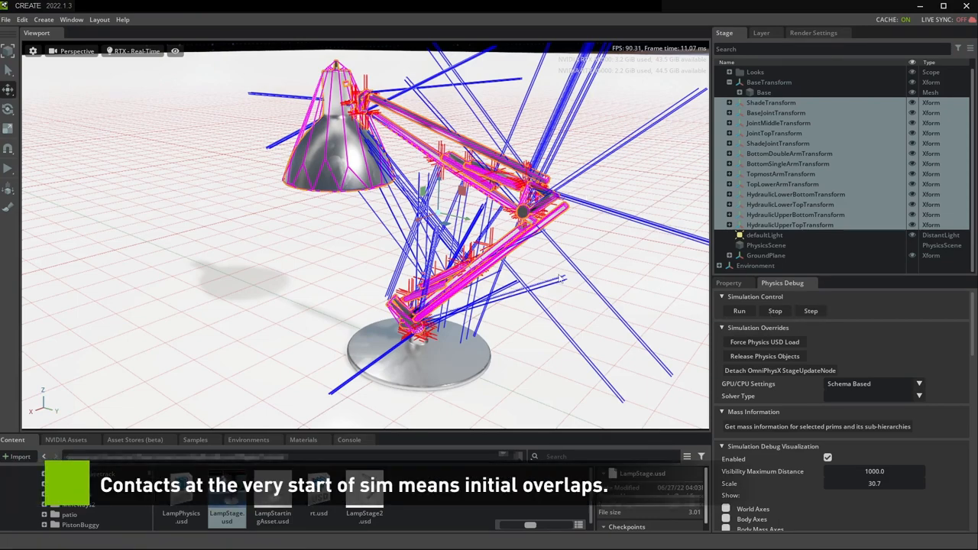
pyautogui.click(810, 311)
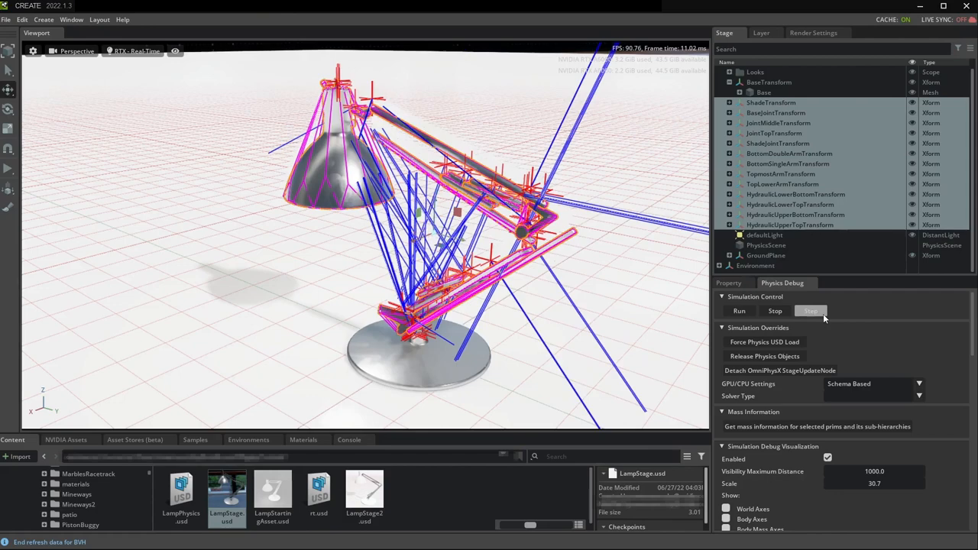
pyautogui.click(809, 312)
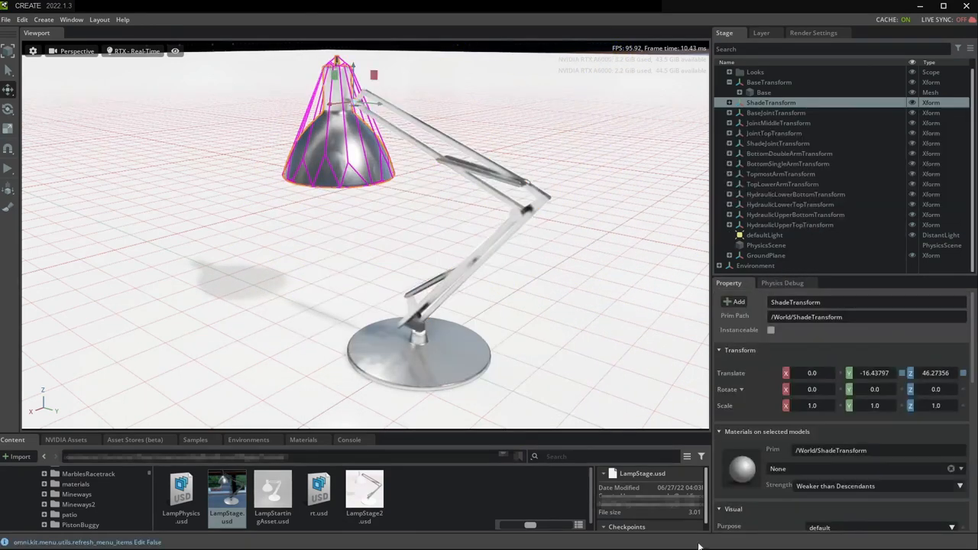
pyautogui.click(43, 19)
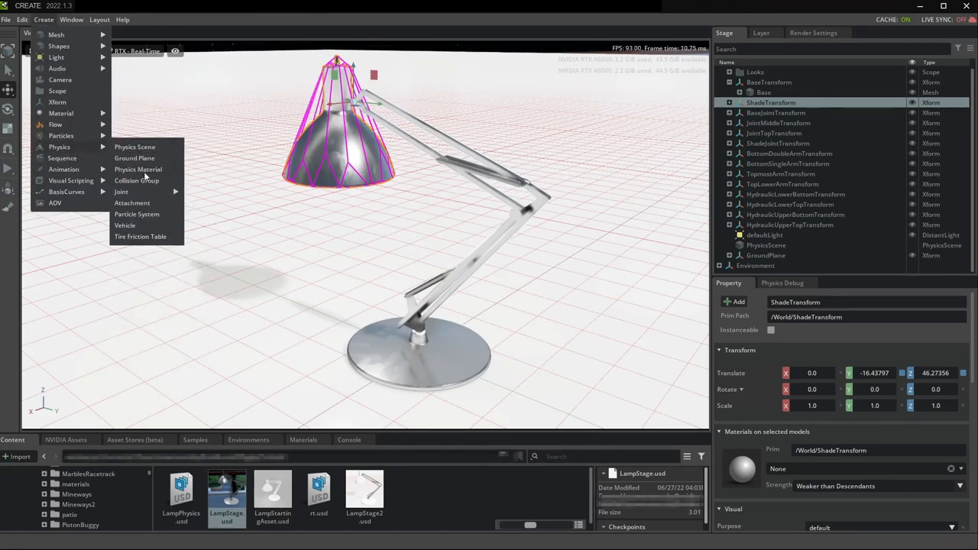
# Create a Collision Group filtered against itself, including /World and excluding /World/GroundPlane
pyautogui.click(137, 180)
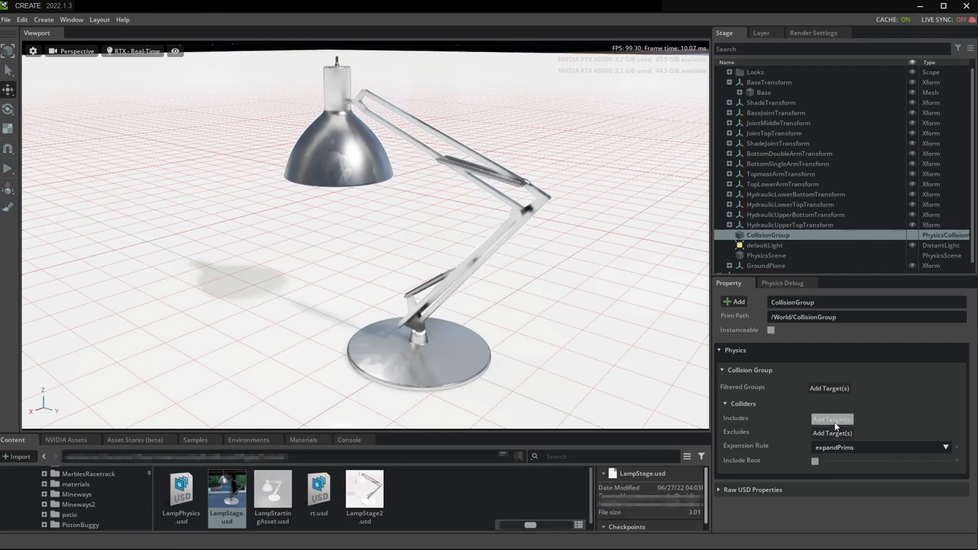
pyautogui.click(831, 418)
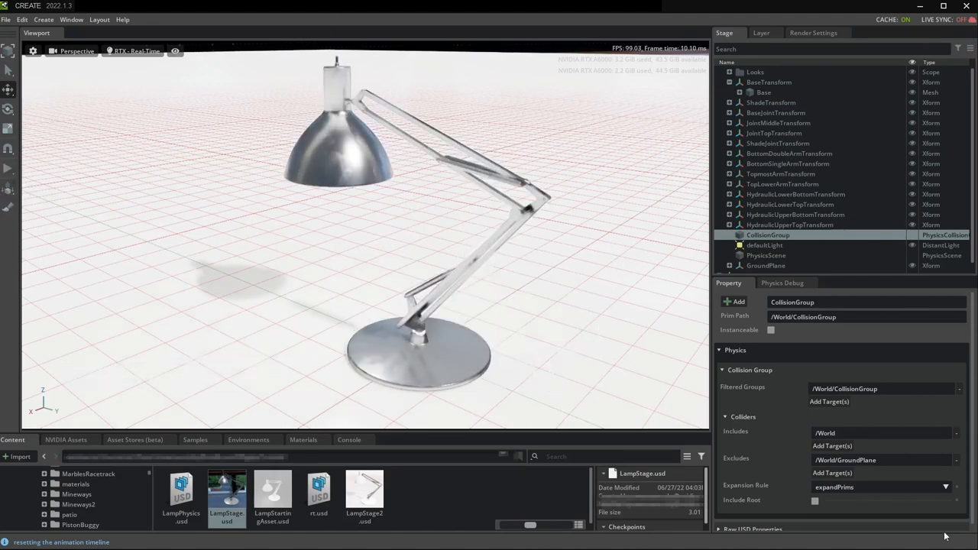
pyautogui.click(783, 283)
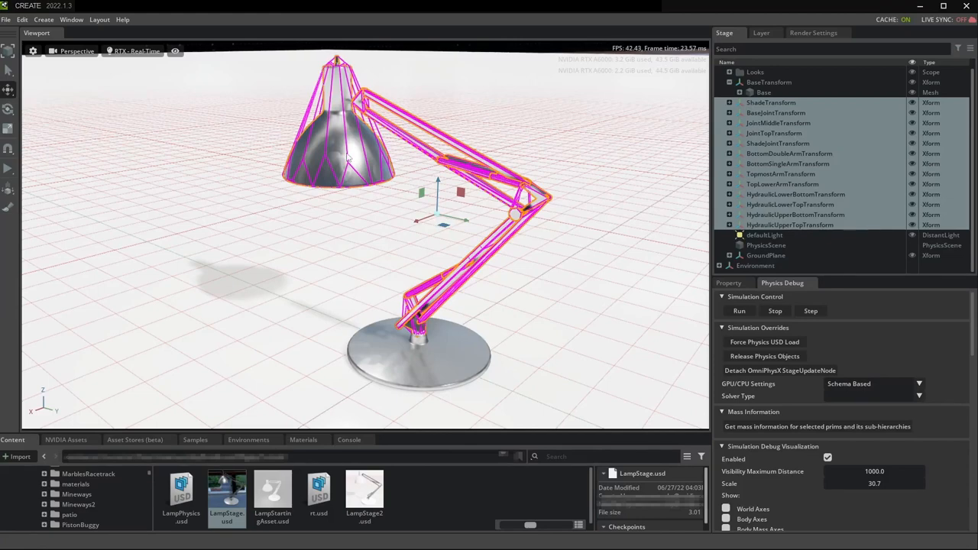
# Disable then re-enable the ShadeTransform's Rigid Body, play the simulation and reset it
pyautogui.click(770, 102)
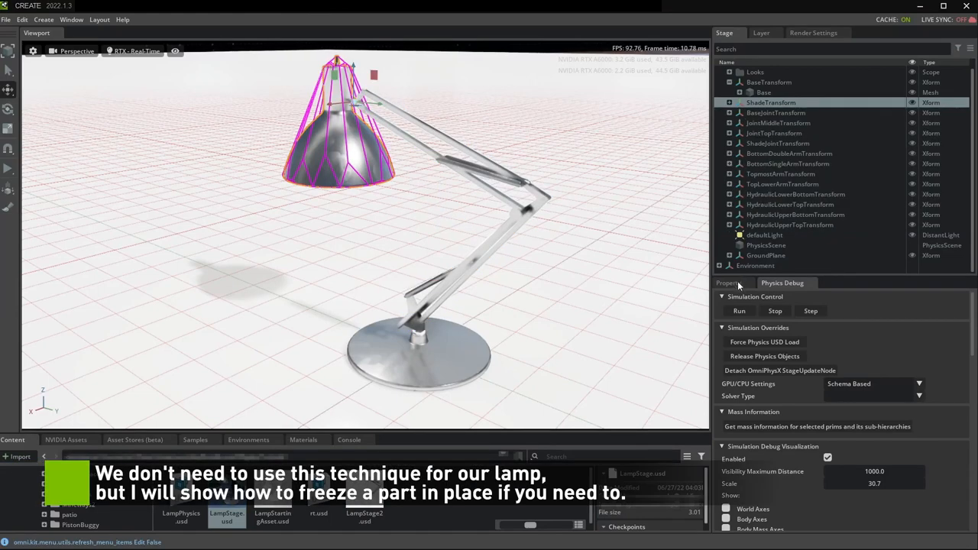
pyautogui.click(727, 283)
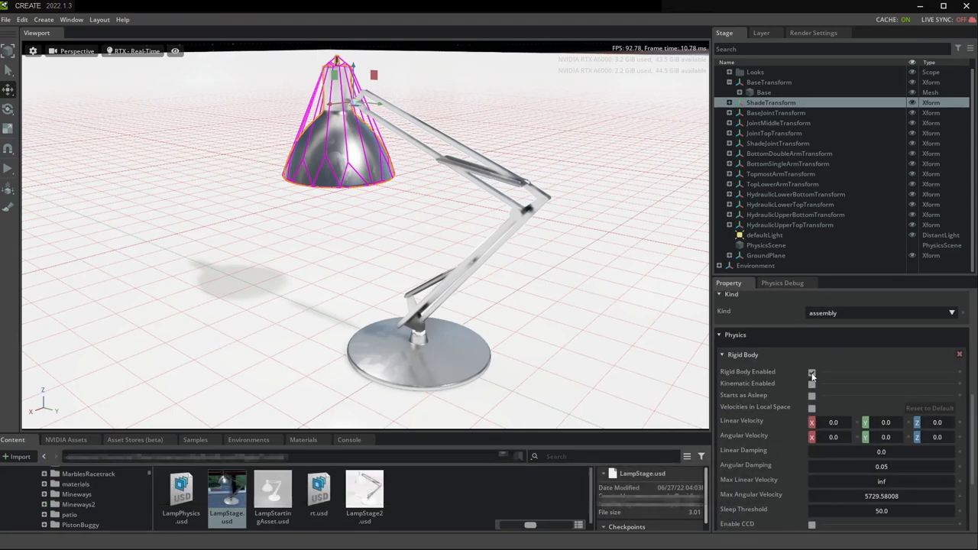
pyautogui.click(812, 373)
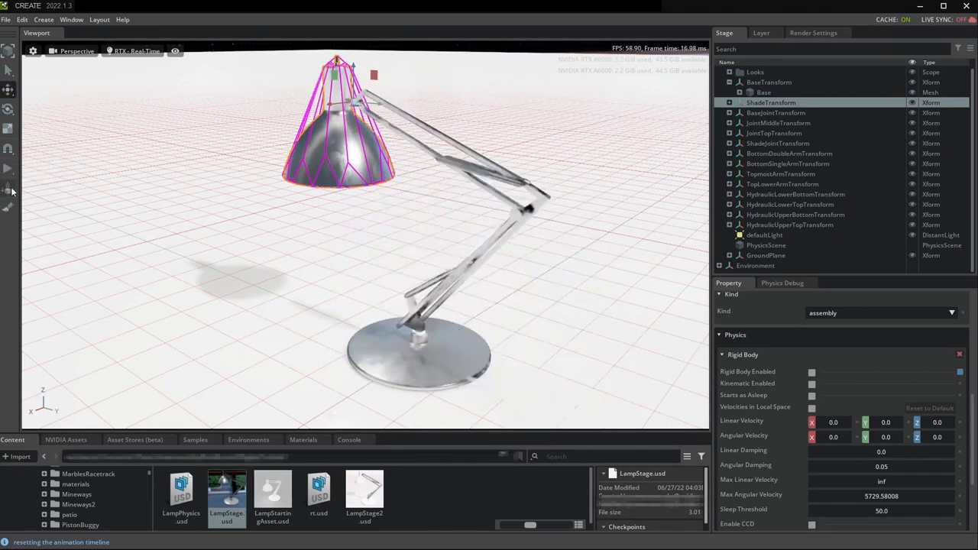
pyautogui.click(812, 373)
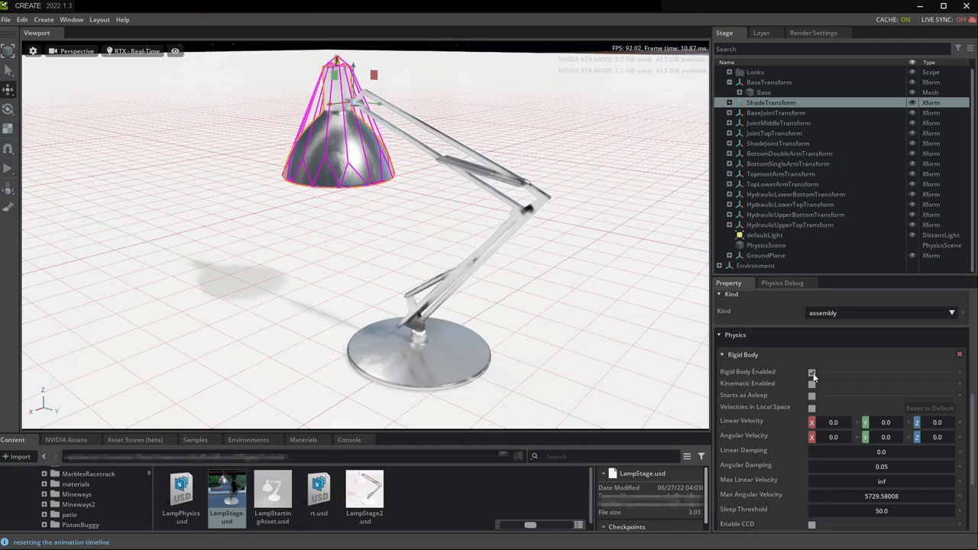
pyautogui.click(8, 169)
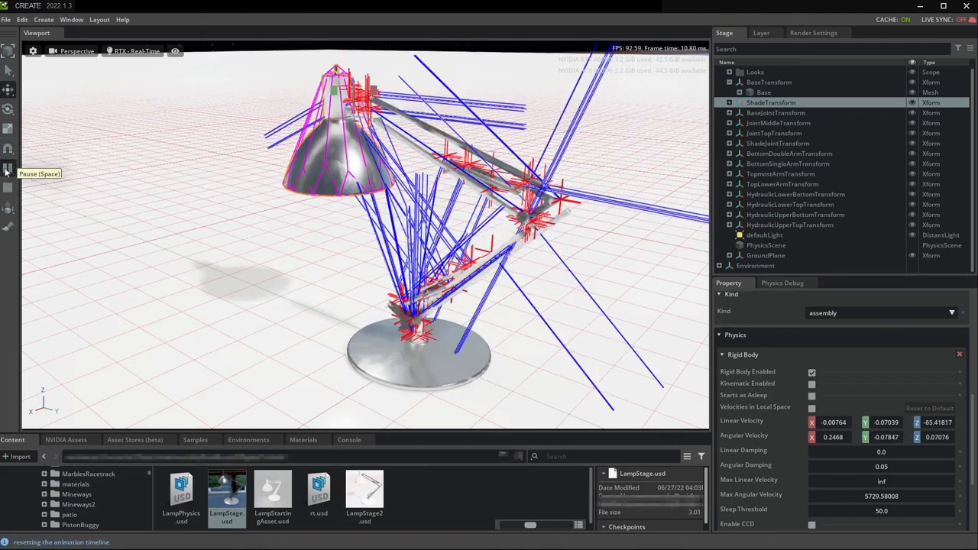
pyautogui.click(9, 168)
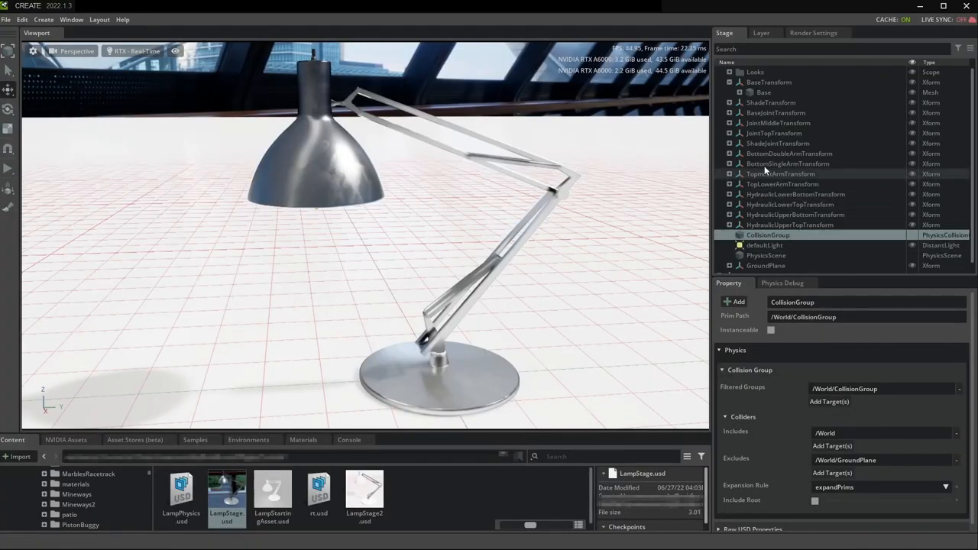
# Select the shade joint, orbit around it, and bring up the Physics Debug settings
pyautogui.click(777, 143)
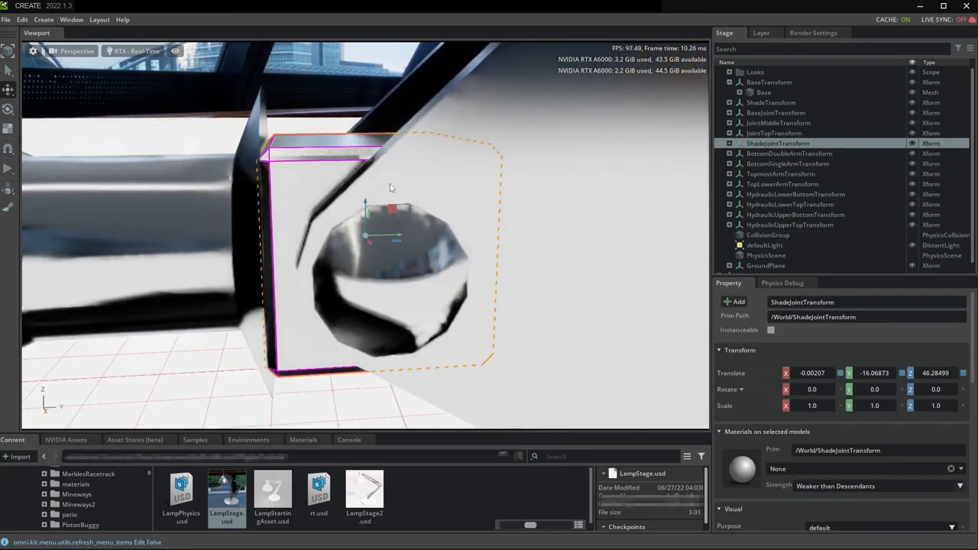
pyautogui.moveTo(389, 190); pyautogui.dragTo(489, 329)
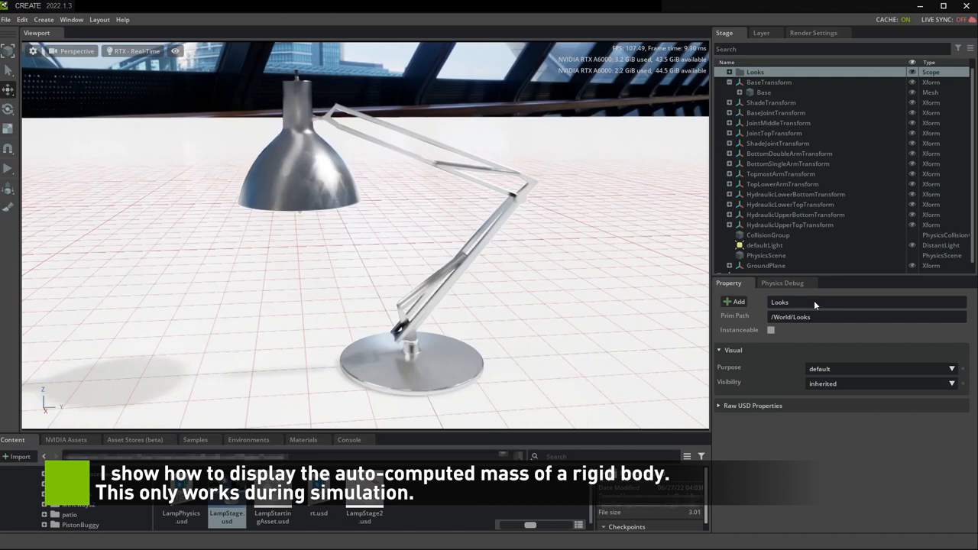
pyautogui.click(782, 283)
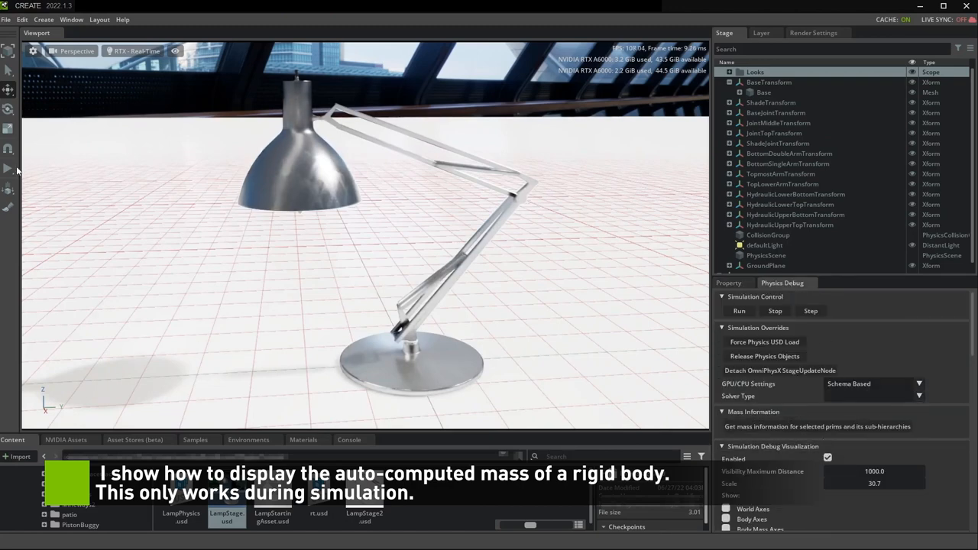
# While simulating, log computed mass for ShadeJointTransform and BottomSingleArmTransform, then reset
pyautogui.click(739, 311)
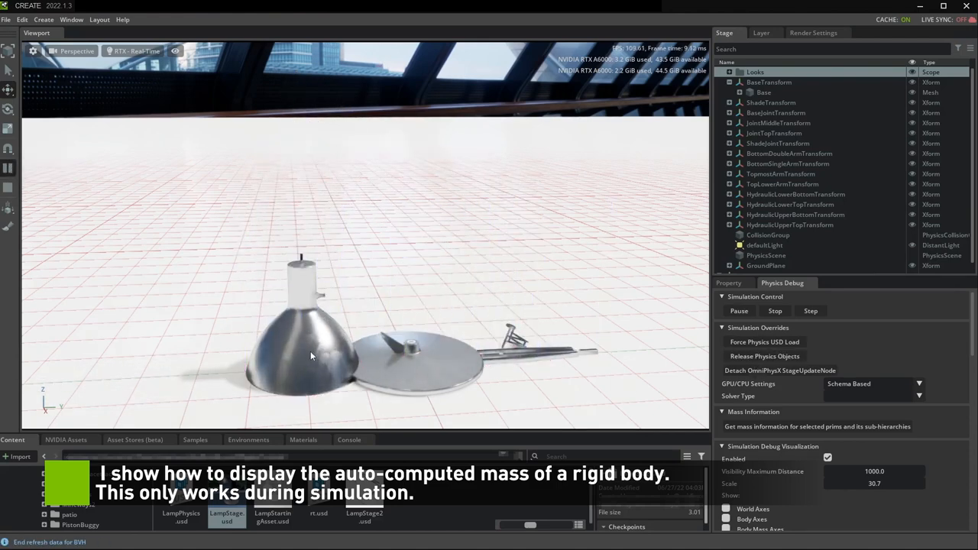
pyautogui.click(299, 305)
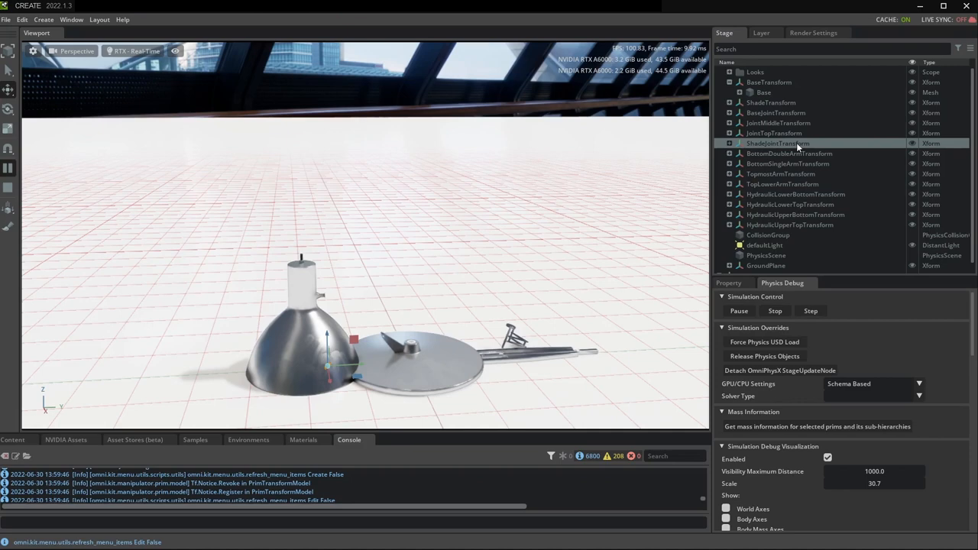
pyautogui.click(816, 426)
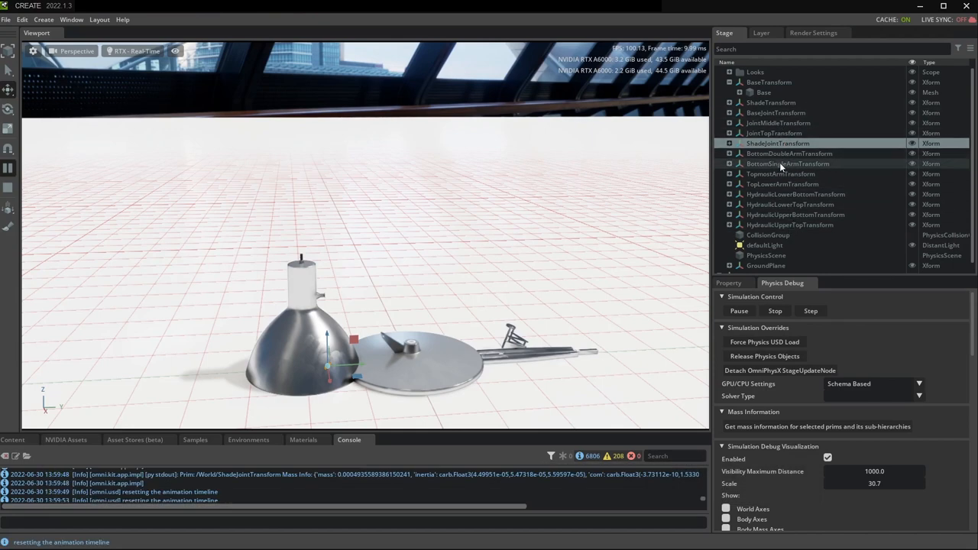
pyautogui.click(788, 164)
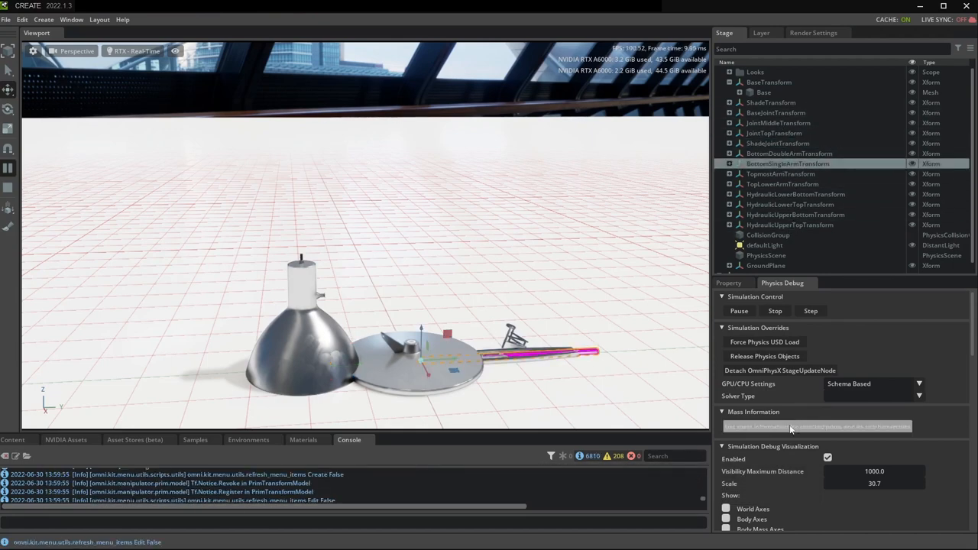
pyautogui.click(816, 426)
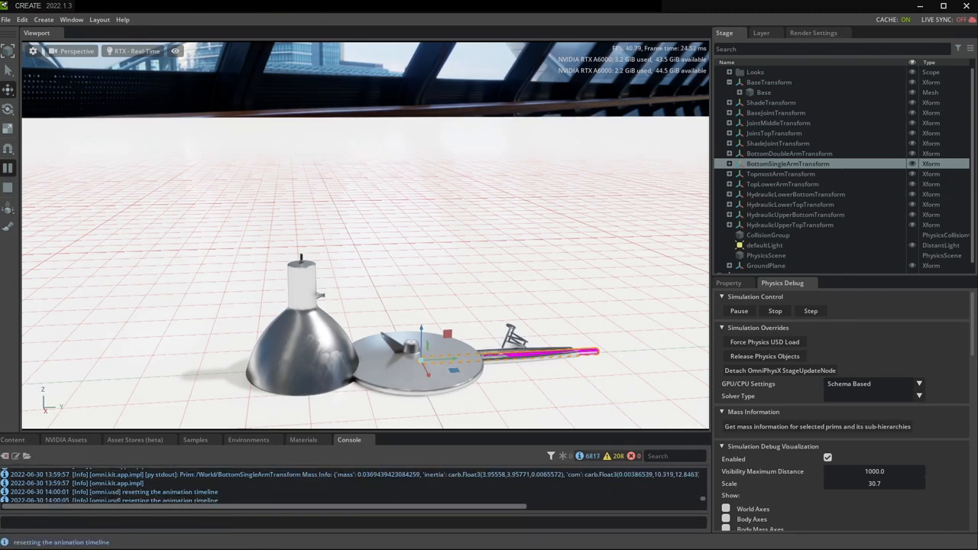
pyautogui.click(738, 310)
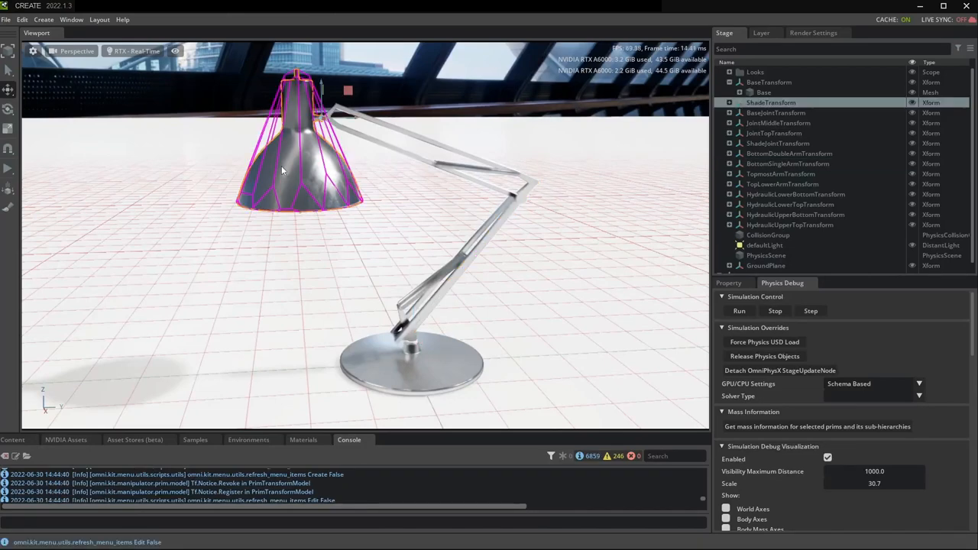
# Add a Mass property to ShadeTransform with a 0.1 mass override
pyautogui.rightClick(283, 169)
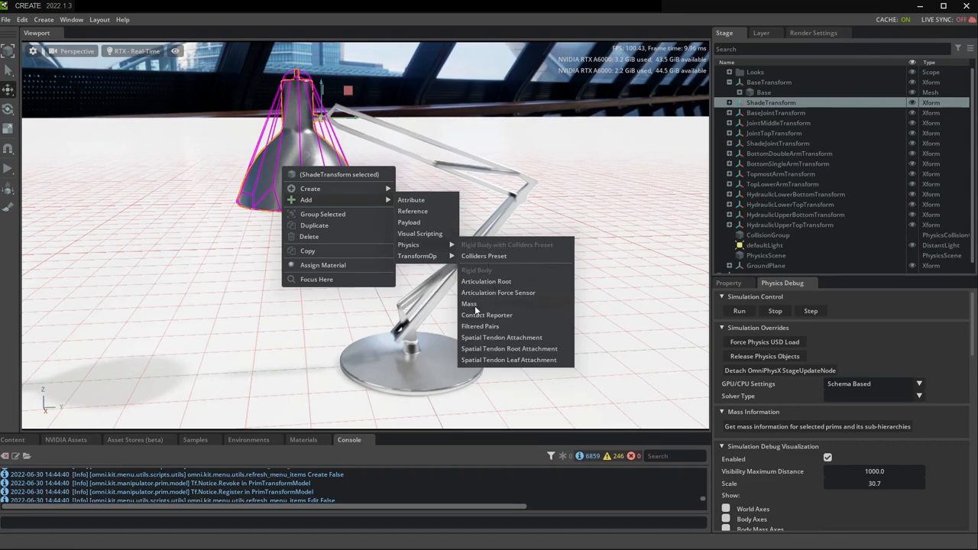
pyautogui.click(727, 283)
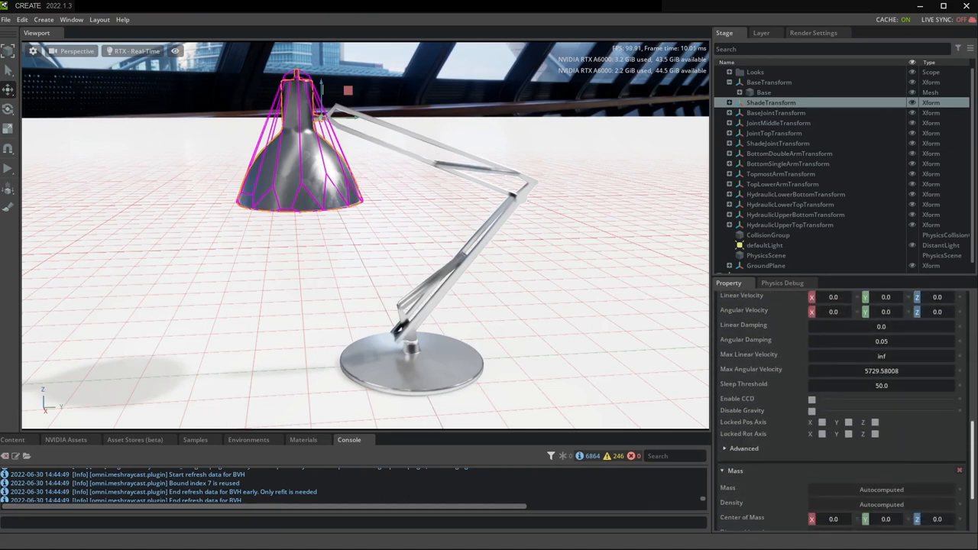
pyautogui.scroll(-3)
pyautogui.write('0.1')
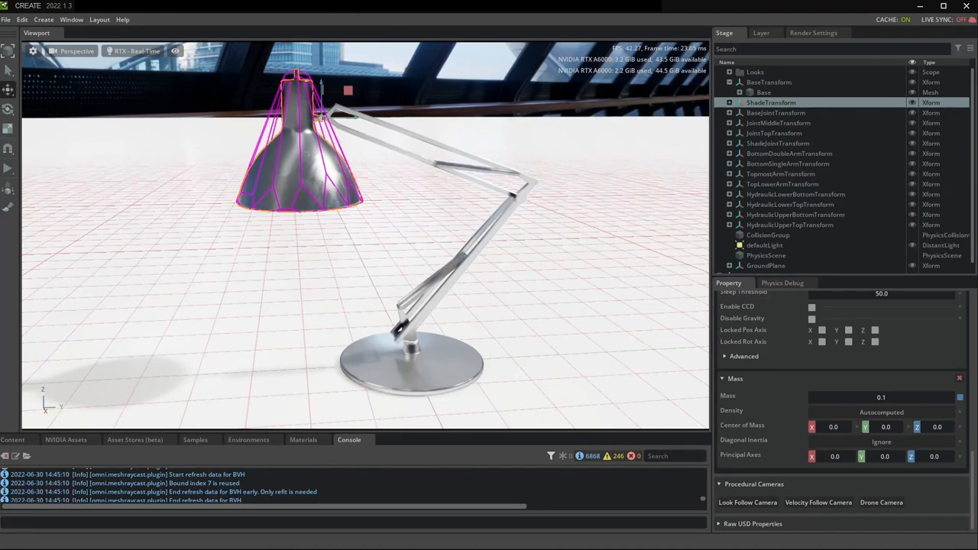
# Add a Mass property to ShadeJointTransform with mass 0.01
pyautogui.rightClick(776, 143)
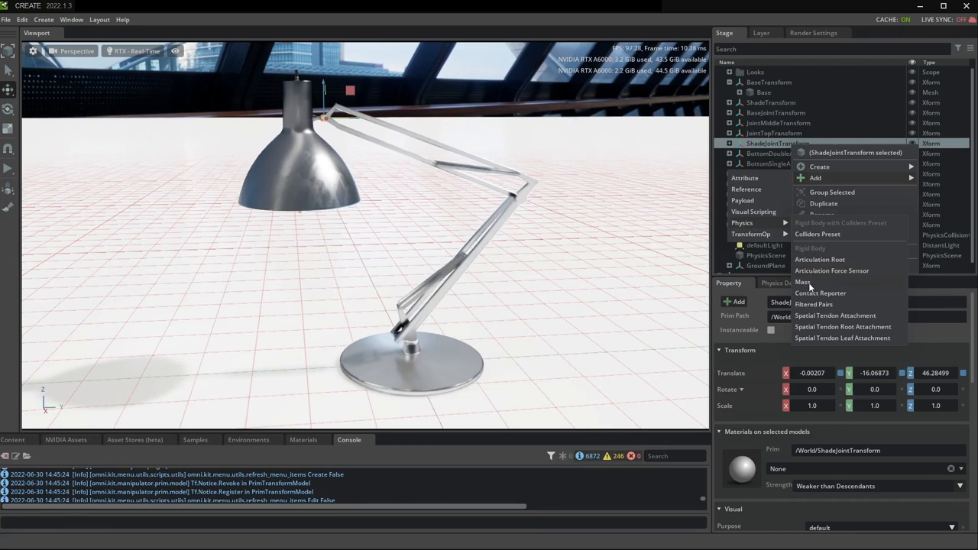
pyautogui.click(802, 281)
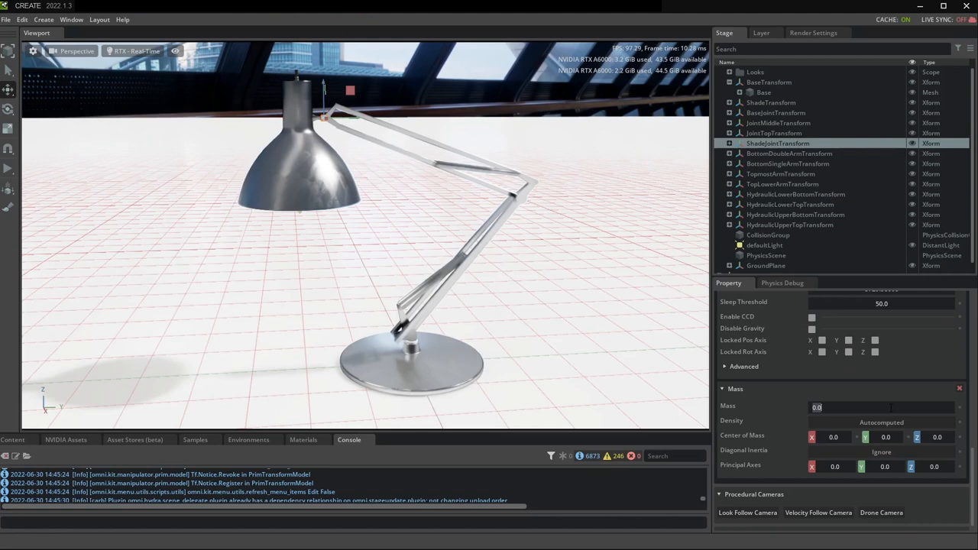
pyautogui.write('0.01')
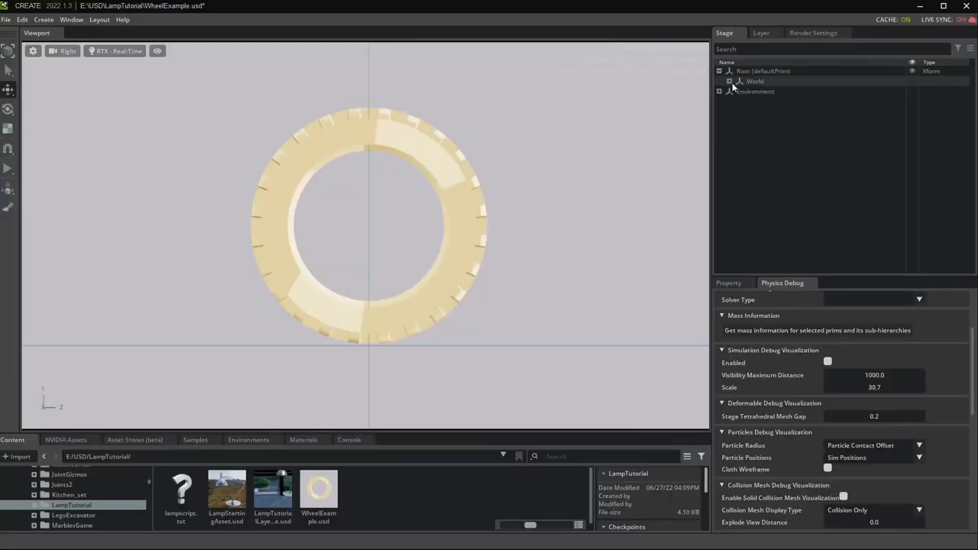
# Add a Physics ground plane to the wheel stage and enable simulation debug visualization
pyautogui.rightClick(773, 101)
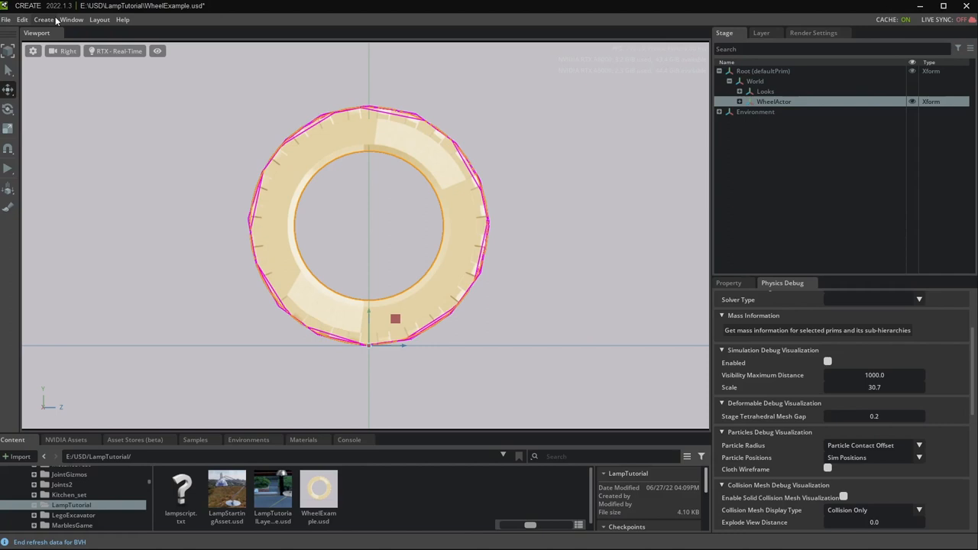
pyautogui.click(43, 18)
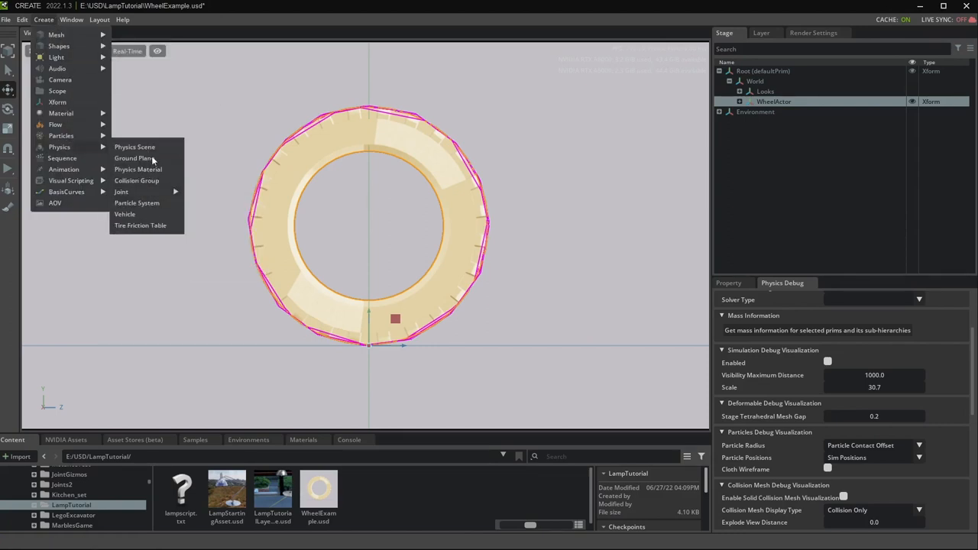
pyautogui.click(131, 157)
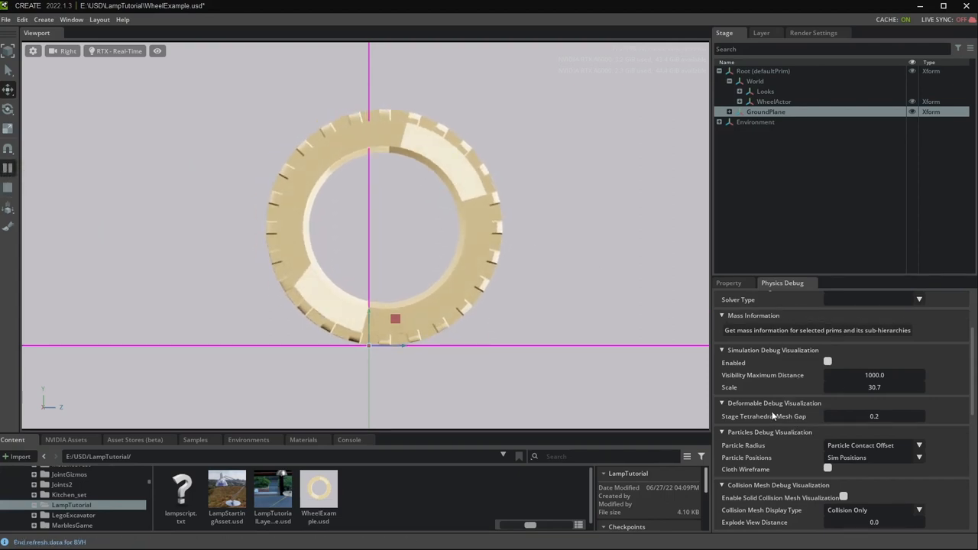
pyautogui.click(829, 362)
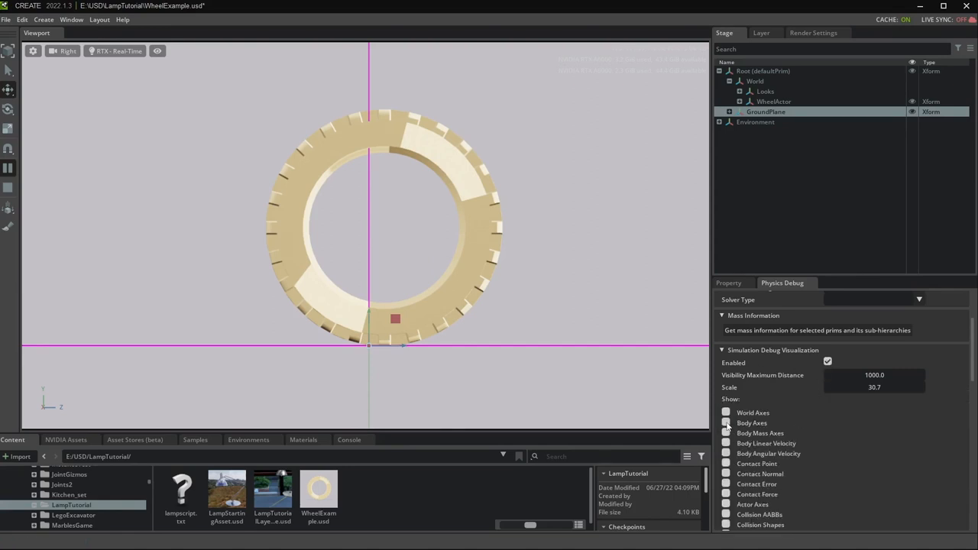
# Show body and mass axes at scale 1.0, then return to the lamp's Physics Debug settings
pyautogui.click(724, 422)
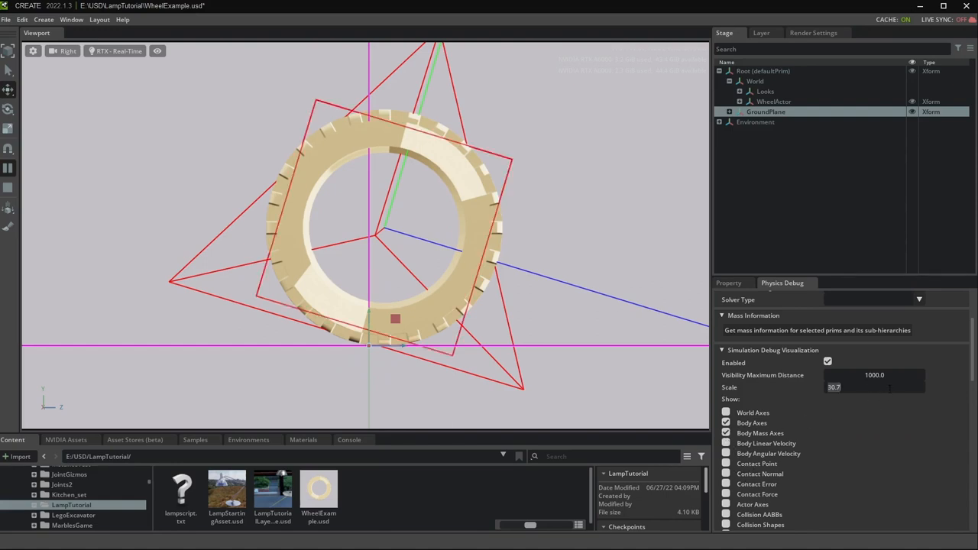
pyautogui.write('1.0')
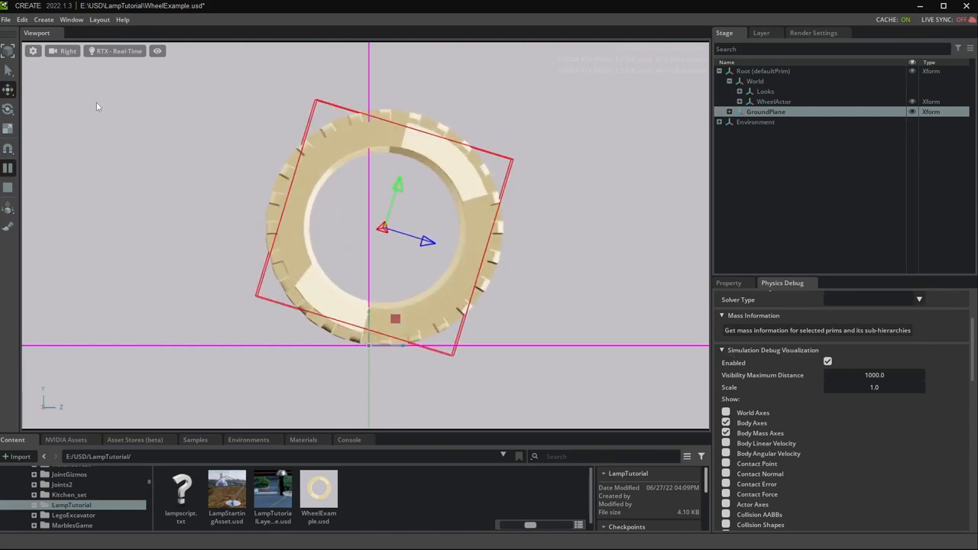
pyautogui.click(68, 50)
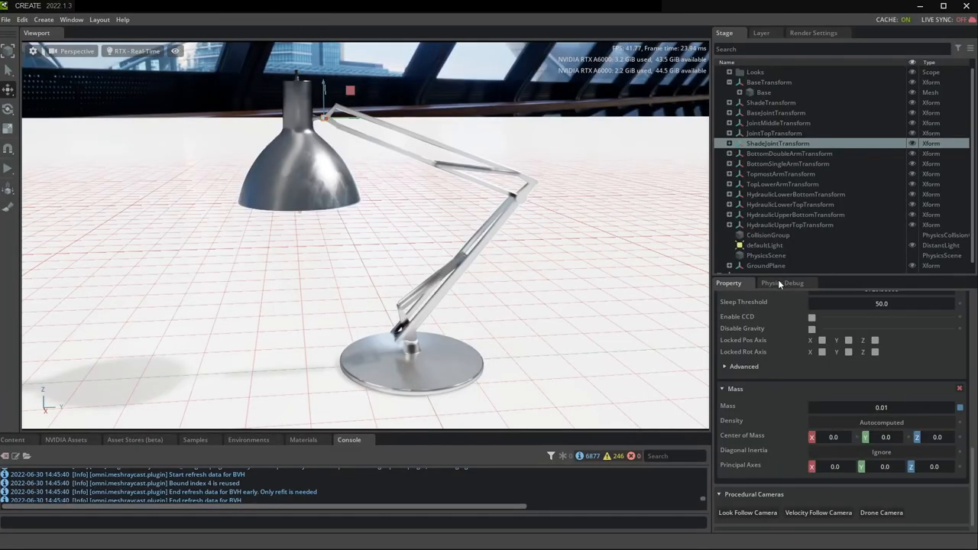
pyautogui.click(782, 283)
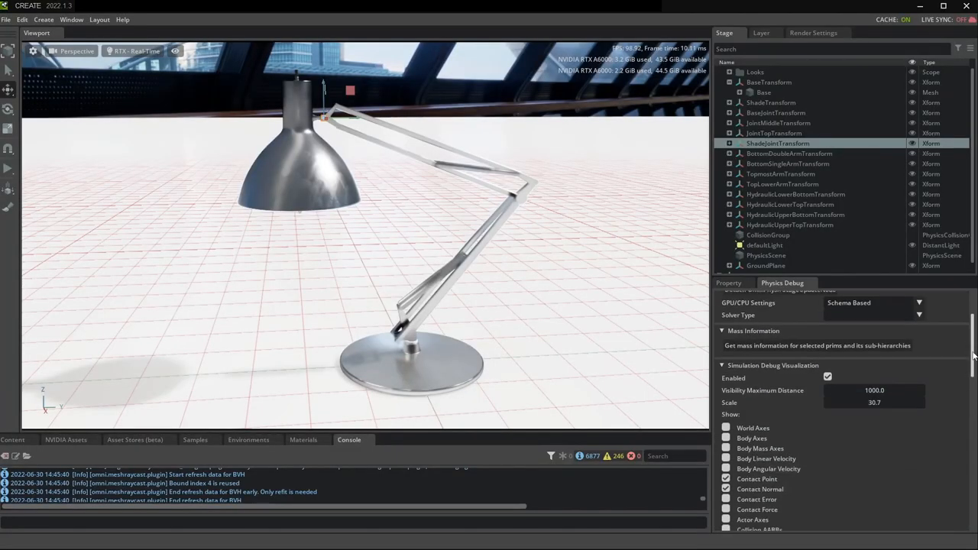
pyautogui.scroll(-3)
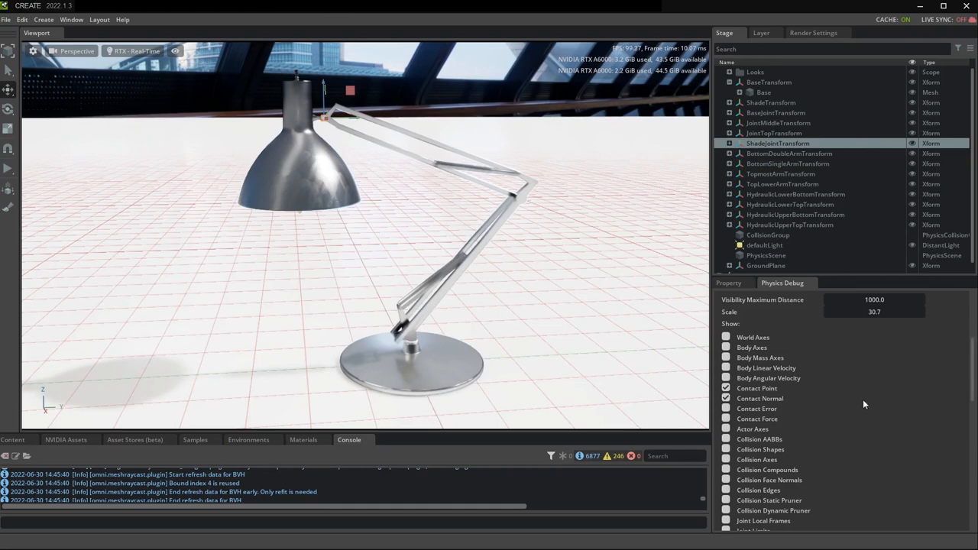